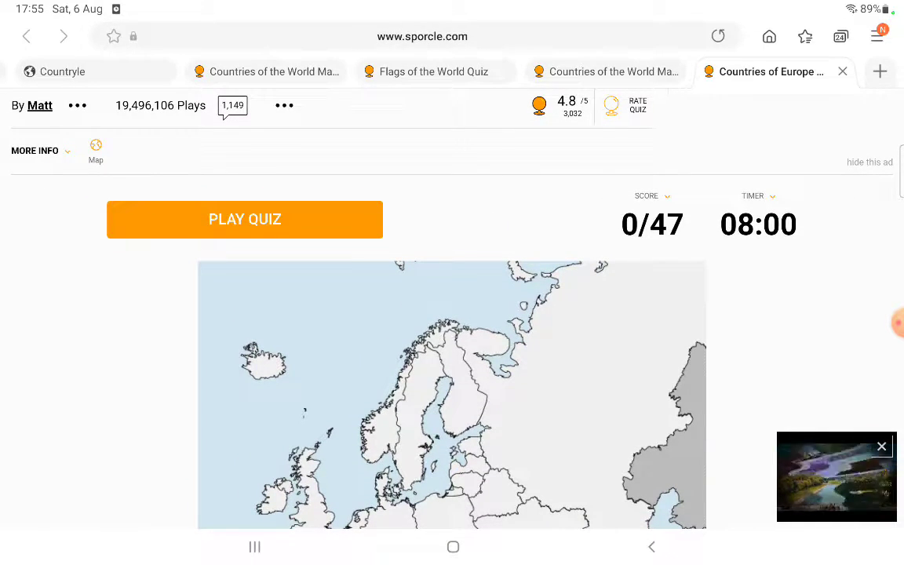
Keep the default countdown timer and start the Countries of Europe quiz.
click(755, 196)
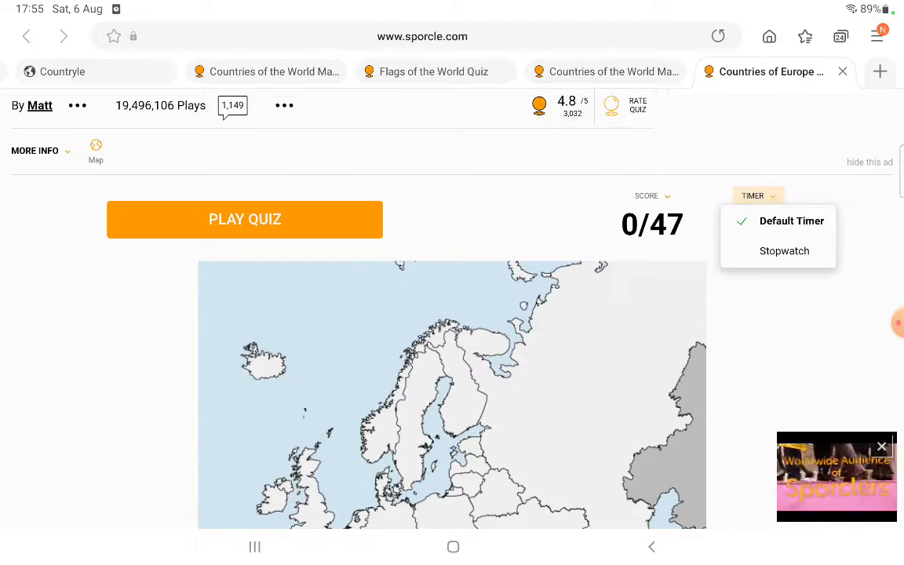
click(791, 220)
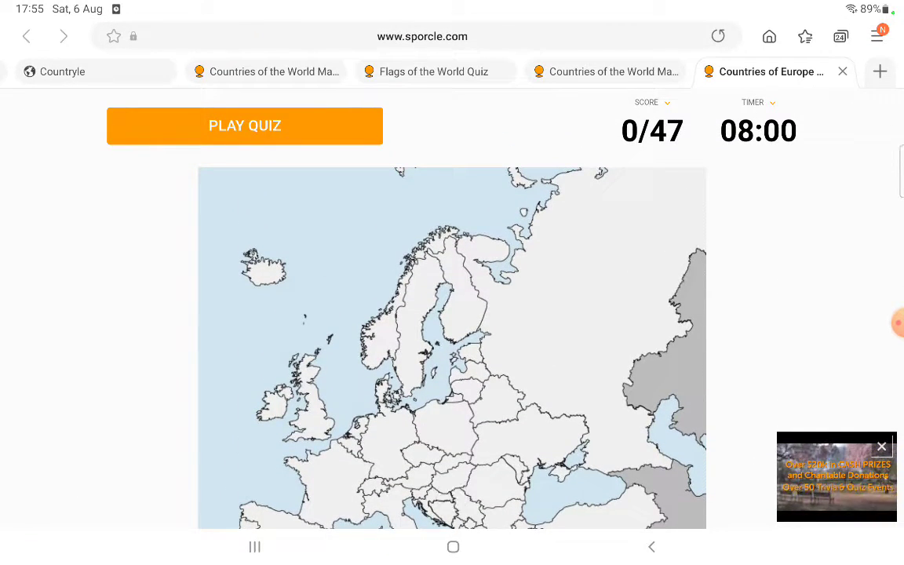
scroll(down, 3)
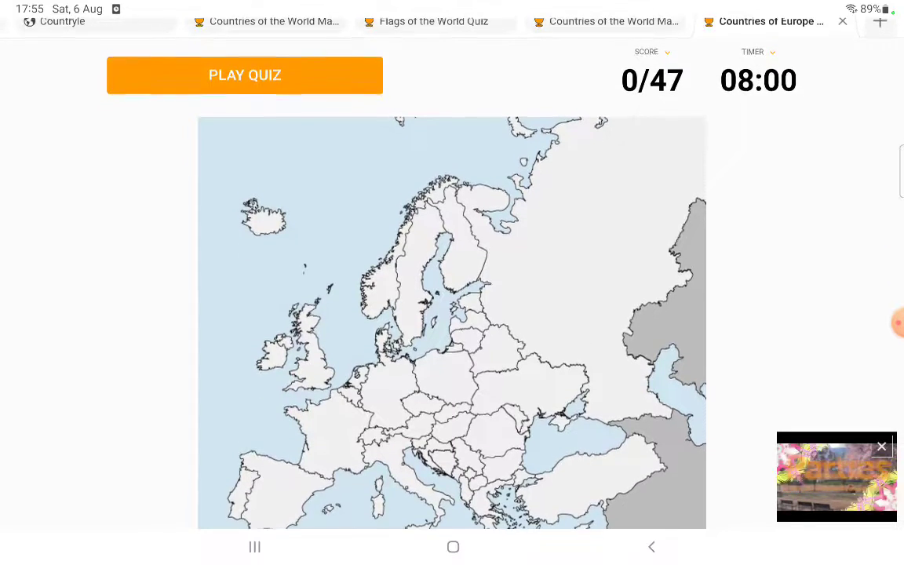
scroll(down, 3)
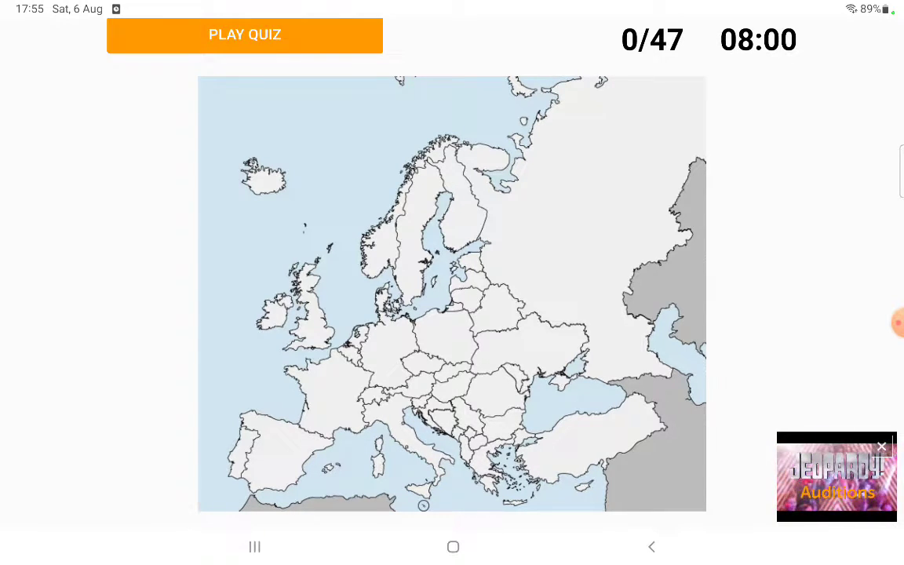
click(245, 35)
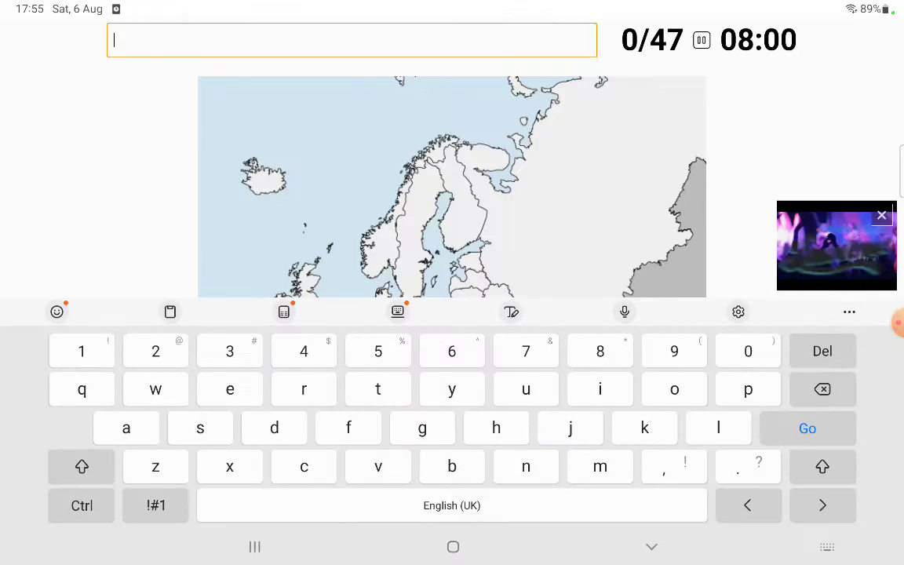
Name Russia, Finland, Sweden, Denmark, Estonia and Latvia, then begin typing Lithuania.
text(ru)
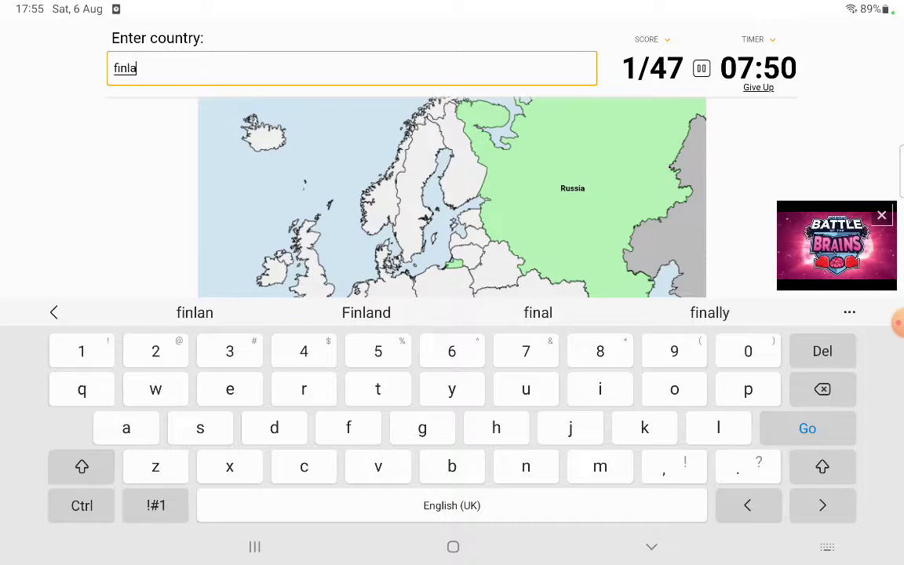
click(365, 313)
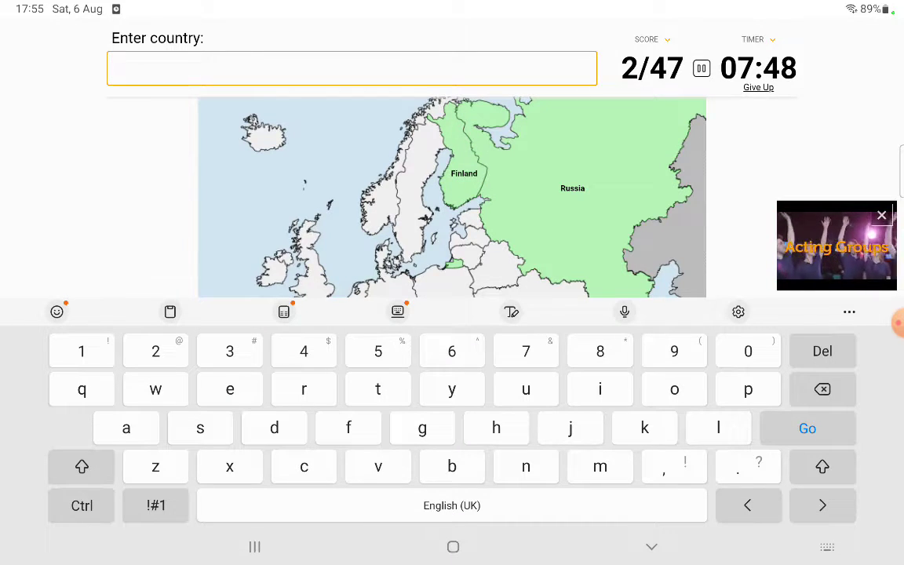
text(swed)
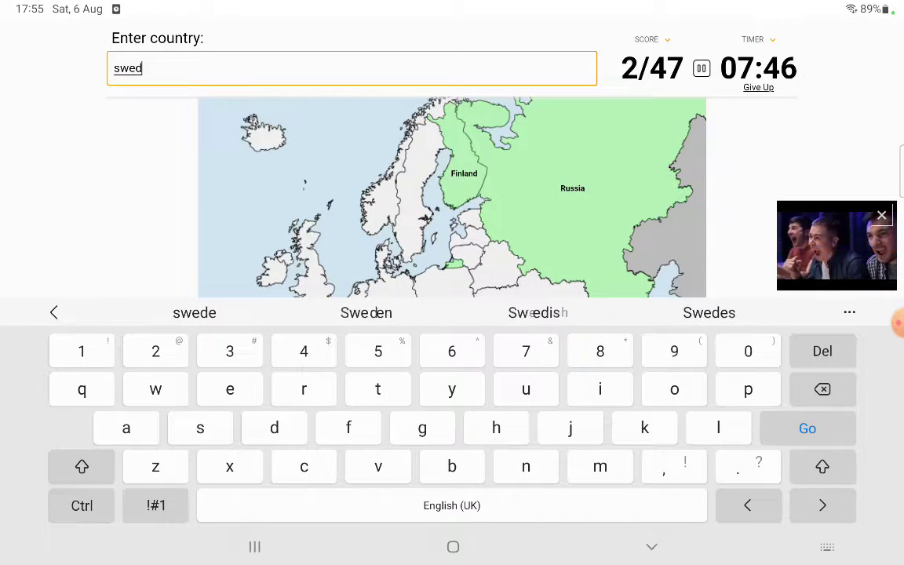
click(366, 312)
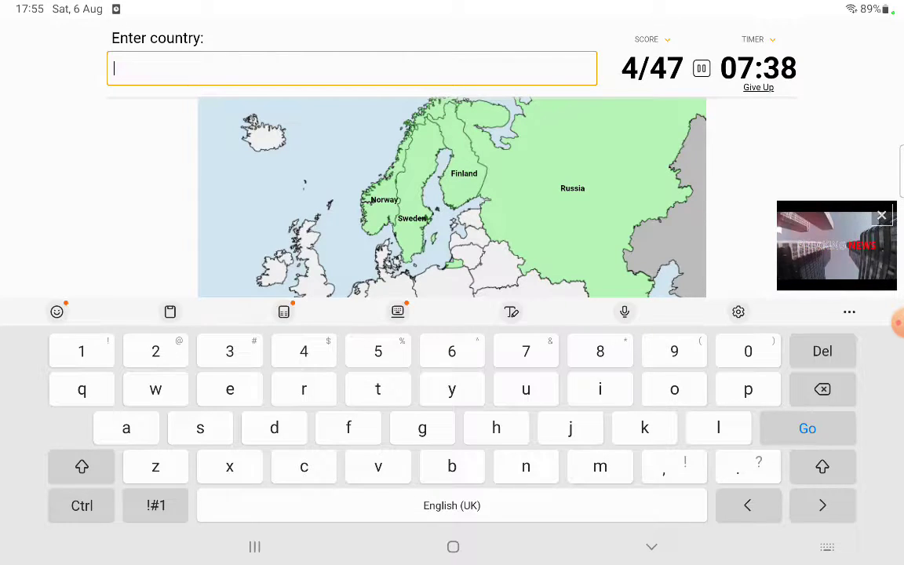
text(denma)
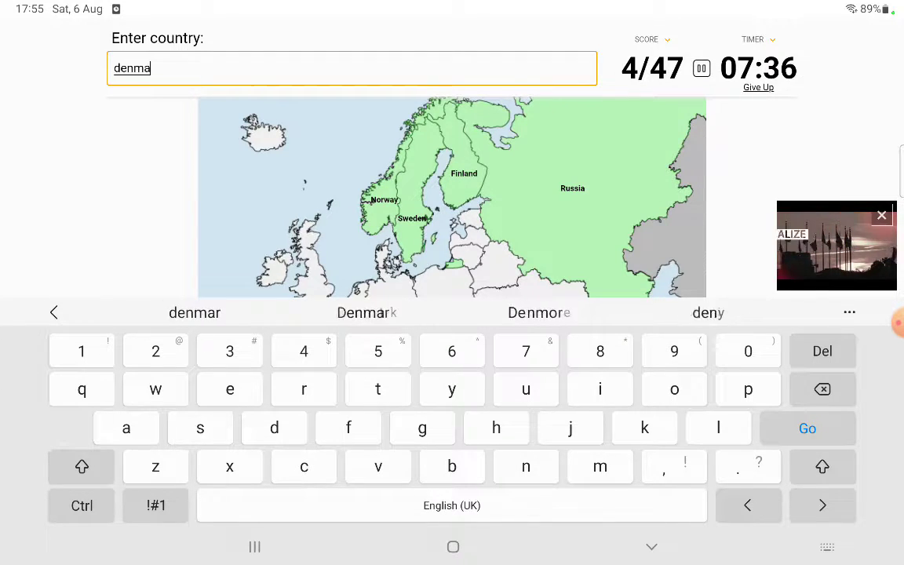
click(367, 312)
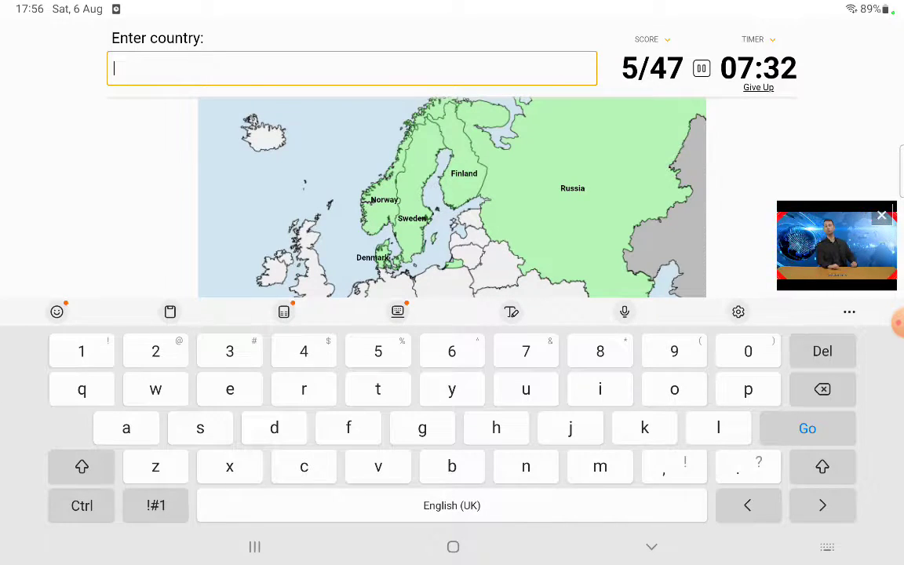
text(est)
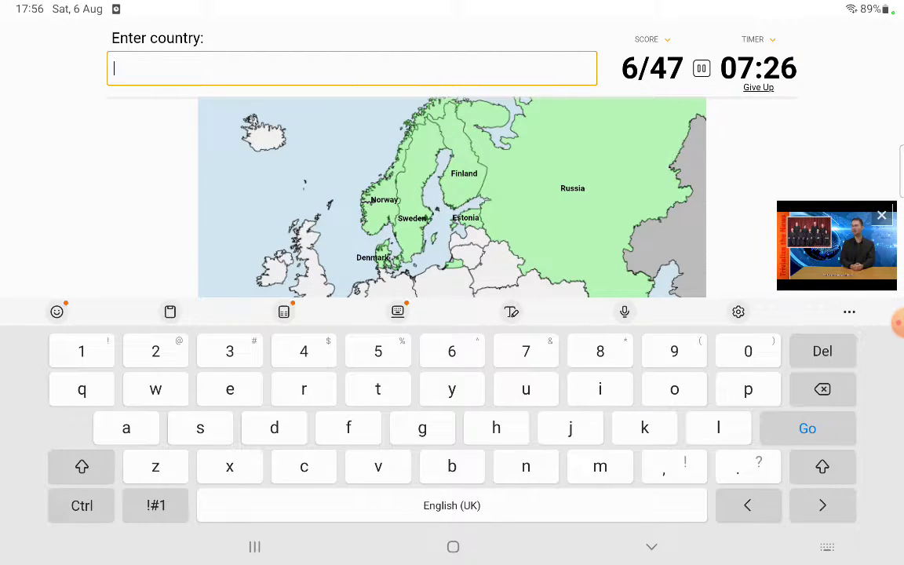
text(lat)
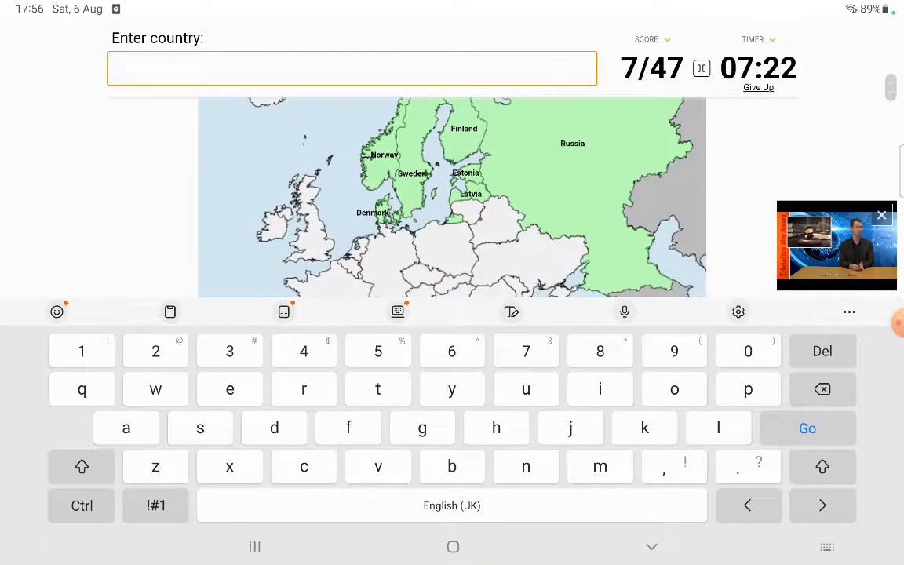
text(lithu)
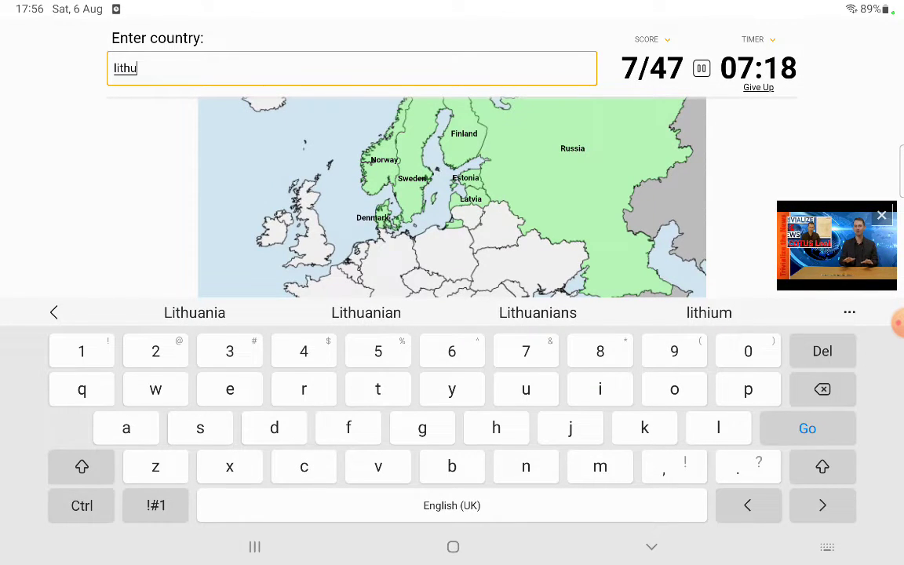
Name Lithuania, United Kingdom, Belarus, Ukraine, Türkiye, Cyprus, Poland and Romania, reaching 15/47.
click(194, 312)
text(rain)
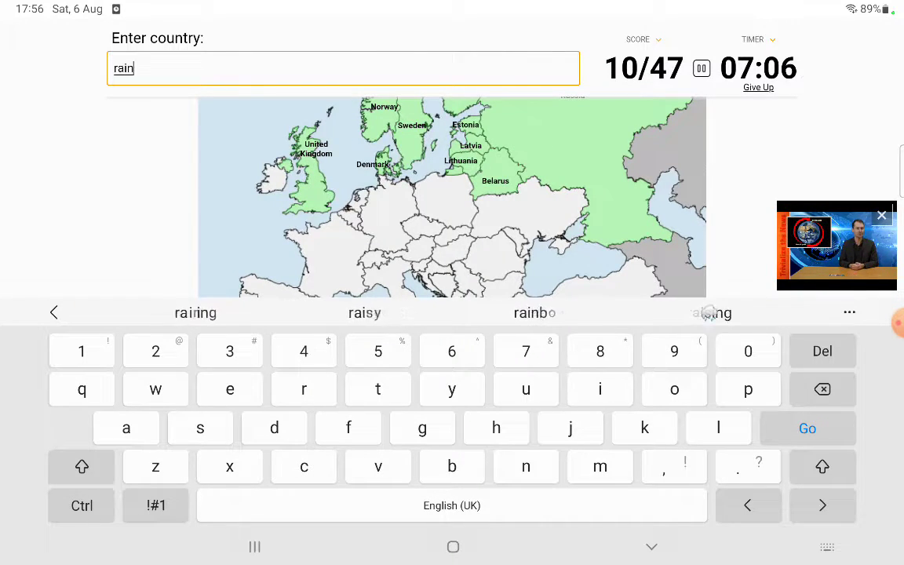
text(e)
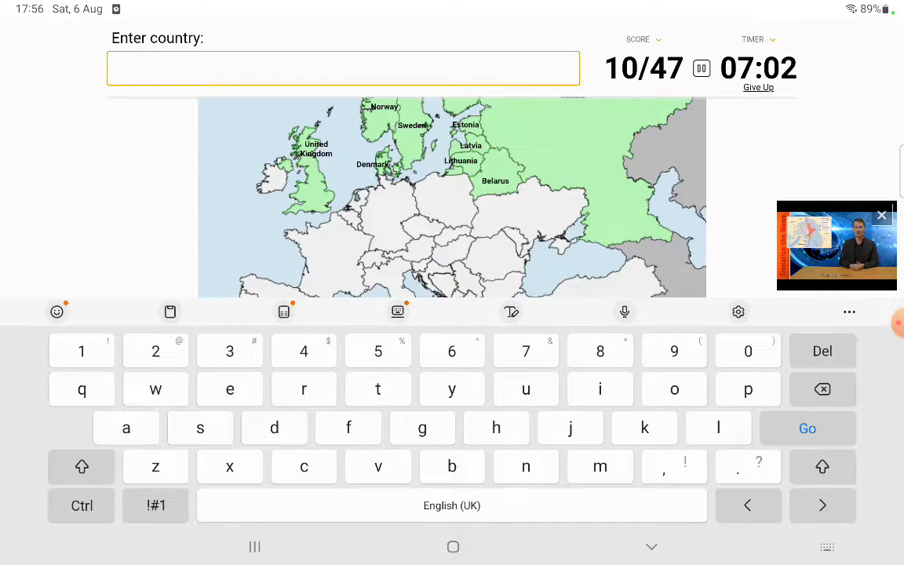
text(ukra)
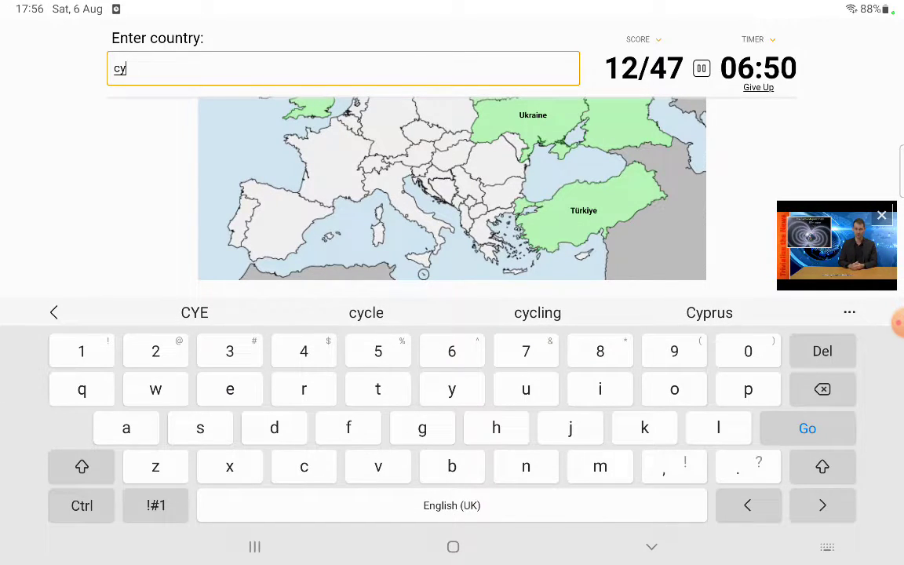
click(709, 312)
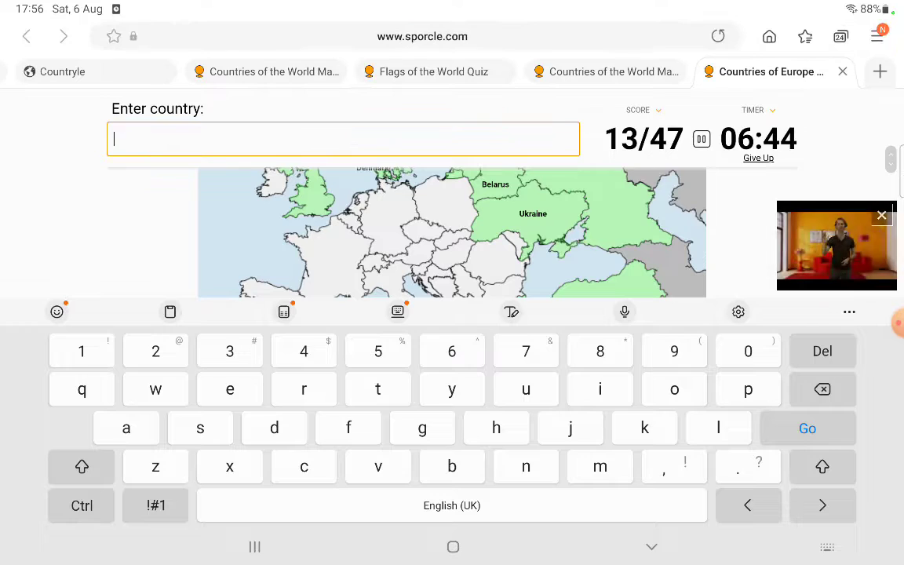
text(polan)
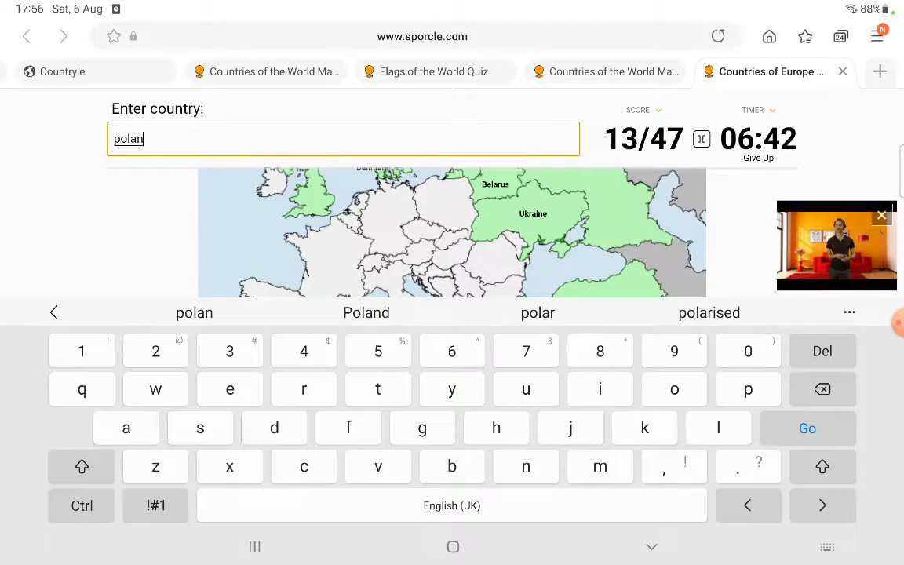
click(366, 312)
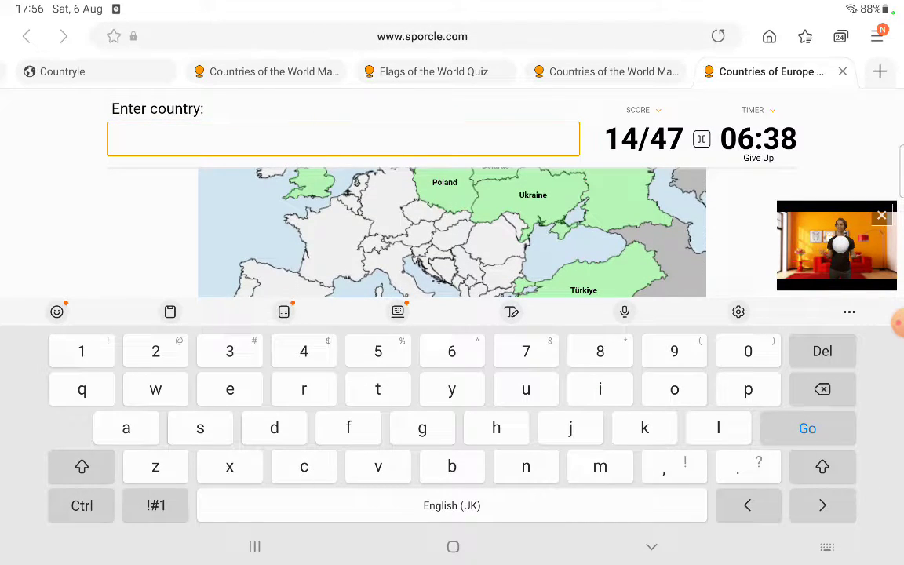
text(romai)
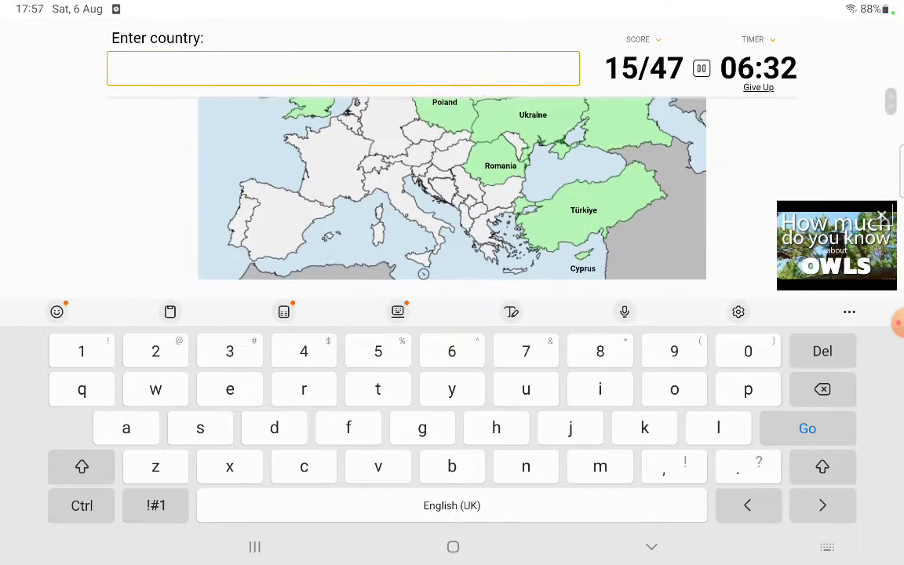
Name Bulgaria, Albania, Montenegro and North Macedonia via suggestions, reaching 22/47.
text(u)
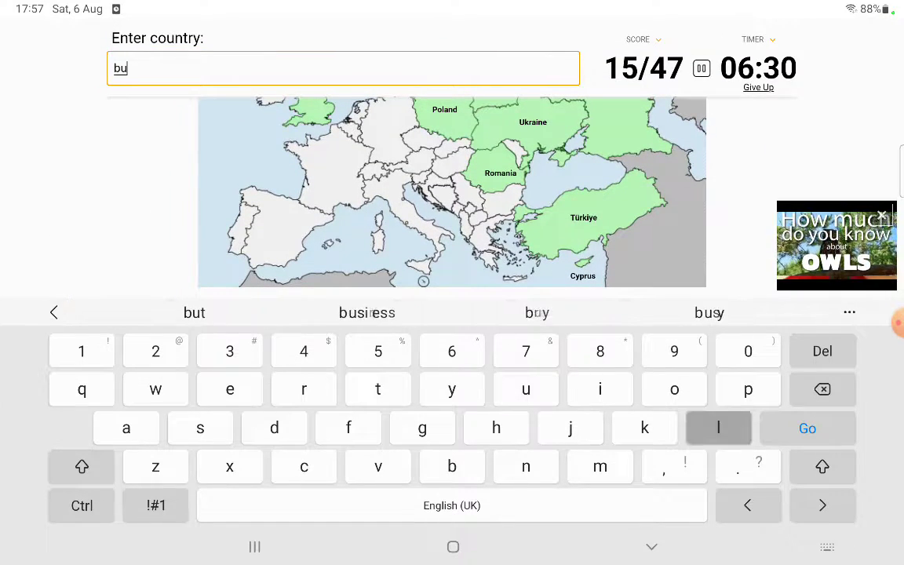
text(lgar)
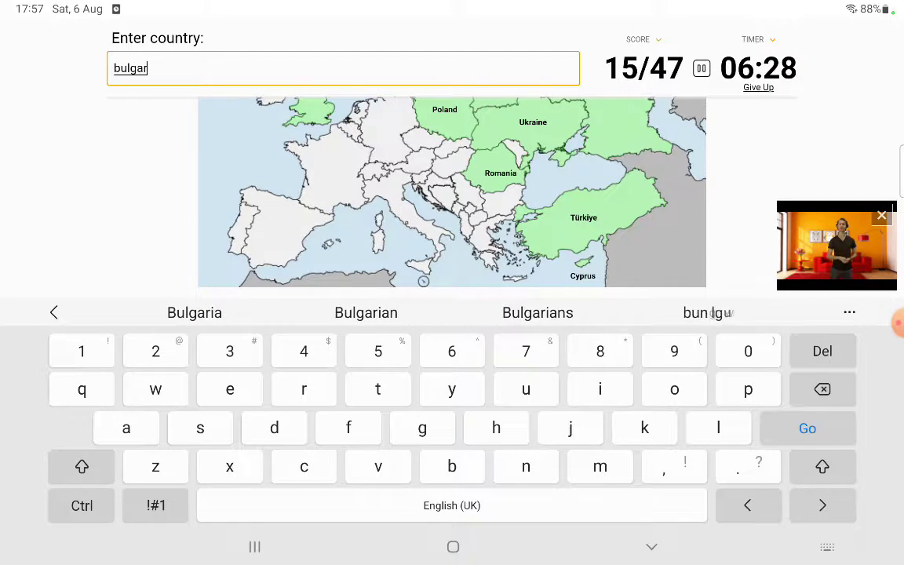
click(195, 312)
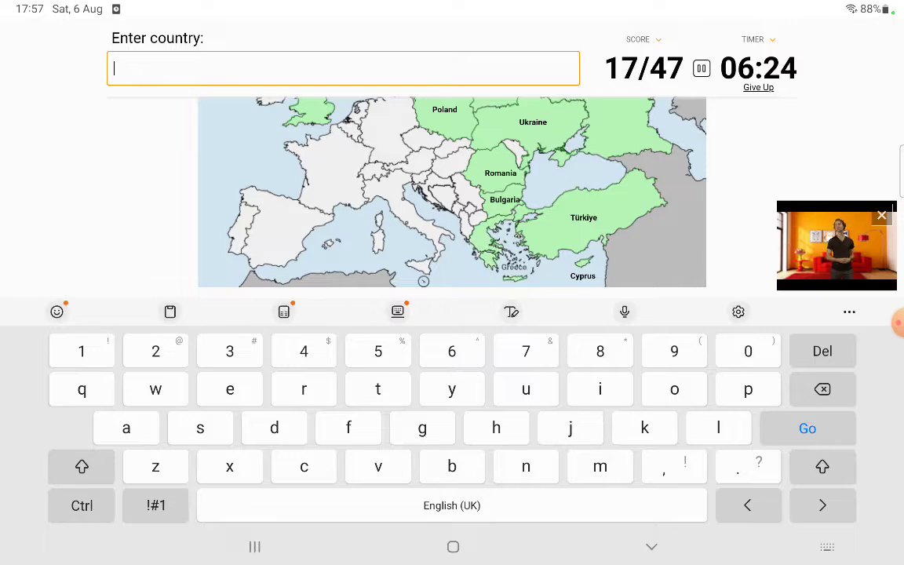
text(albainia)
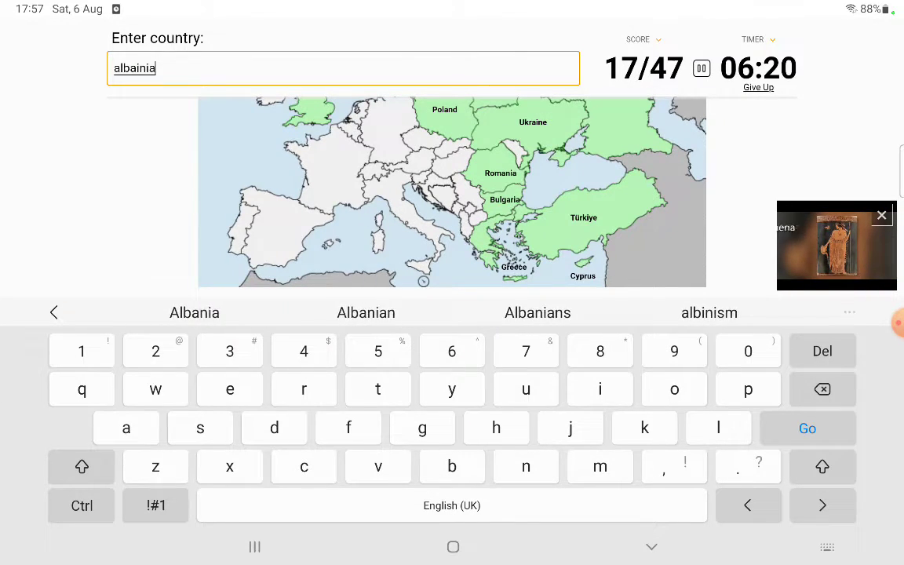
click(366, 313)
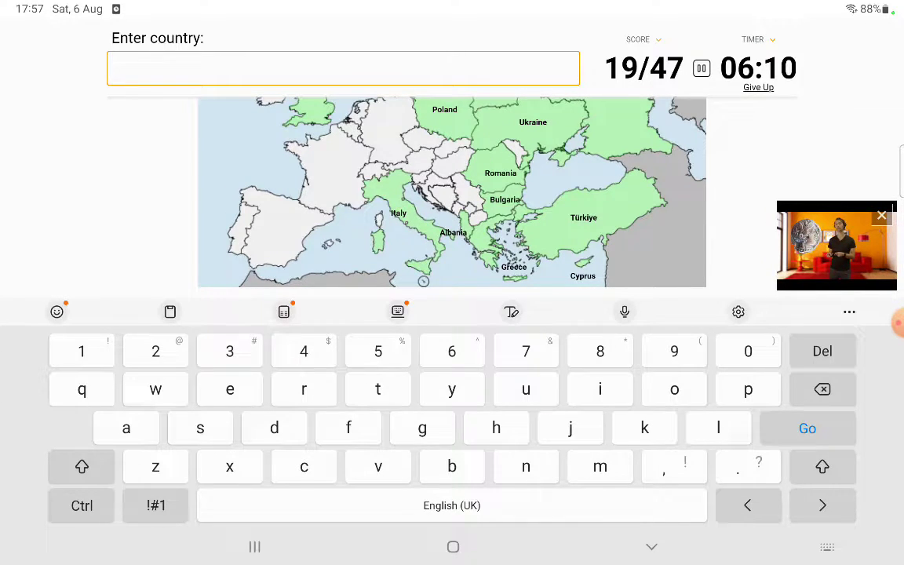
text(montene)
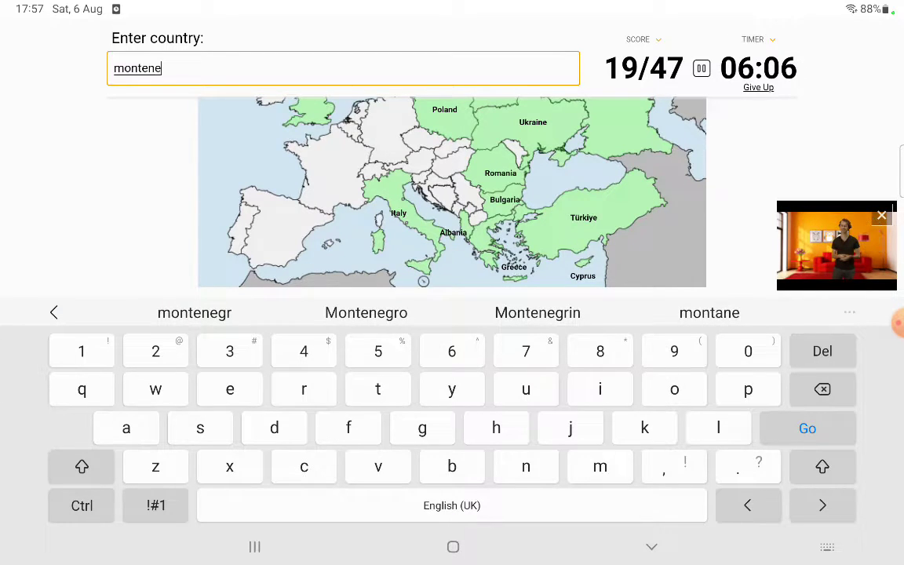
click(366, 312)
text(north)
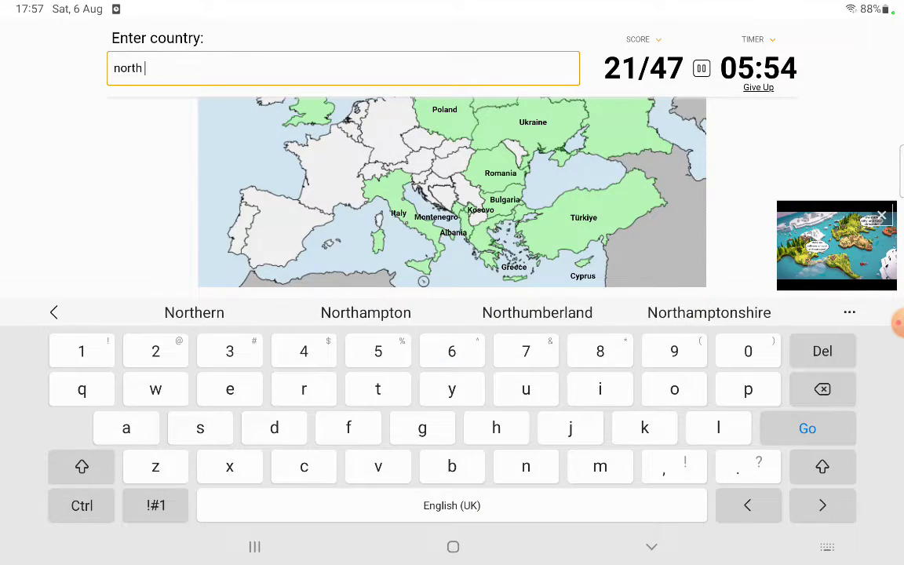
text(maced)
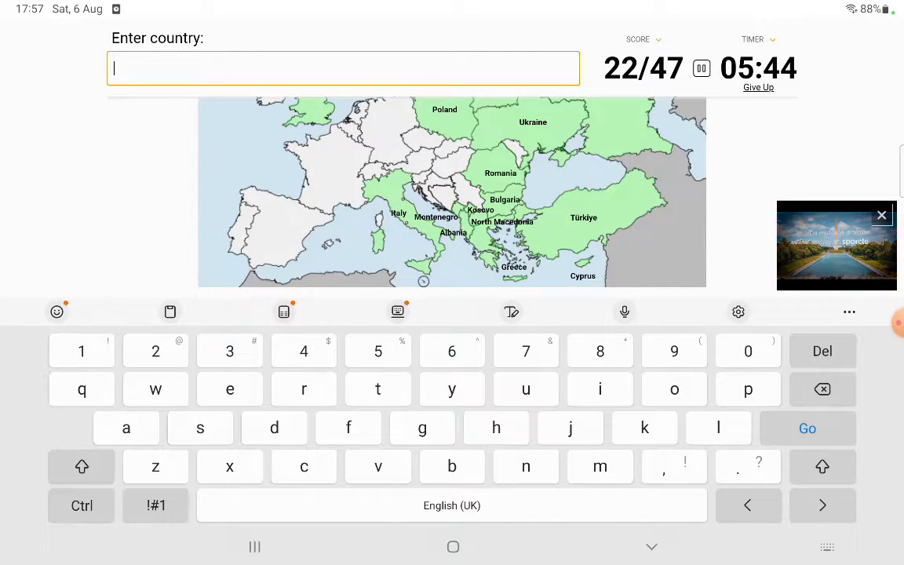
Name Slovakia and Slovenia, then attempt Bosnia and Herzegovina using the Herzegovina suggestion.
text(slova)
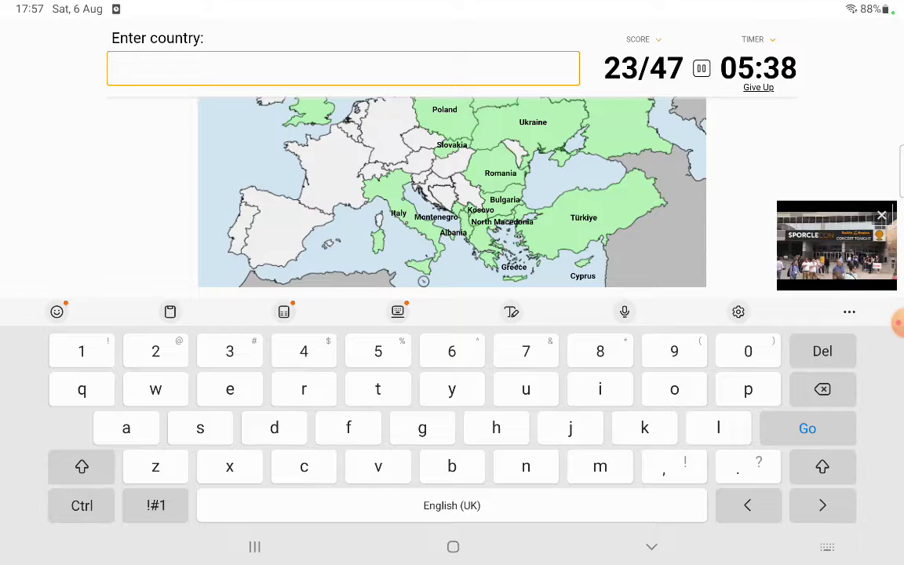
text(slov)
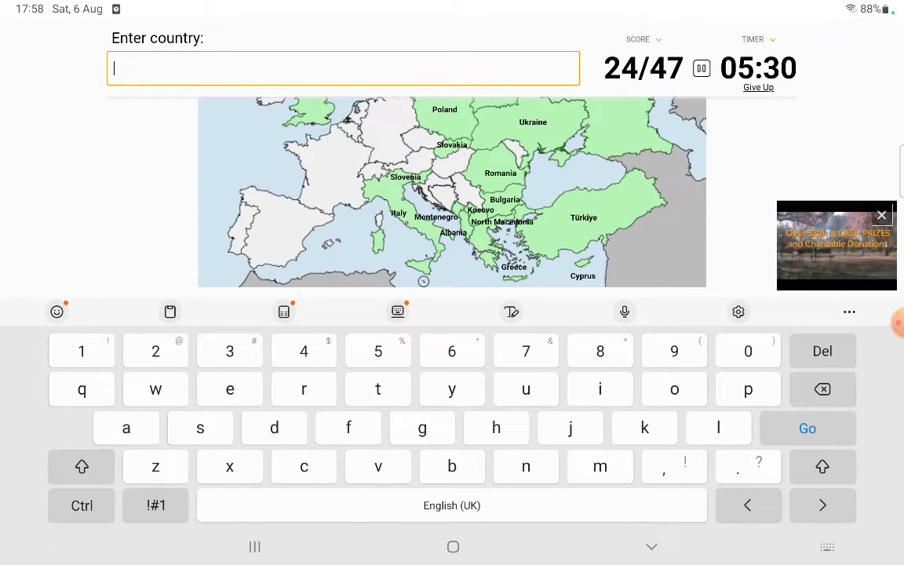
text(ba)
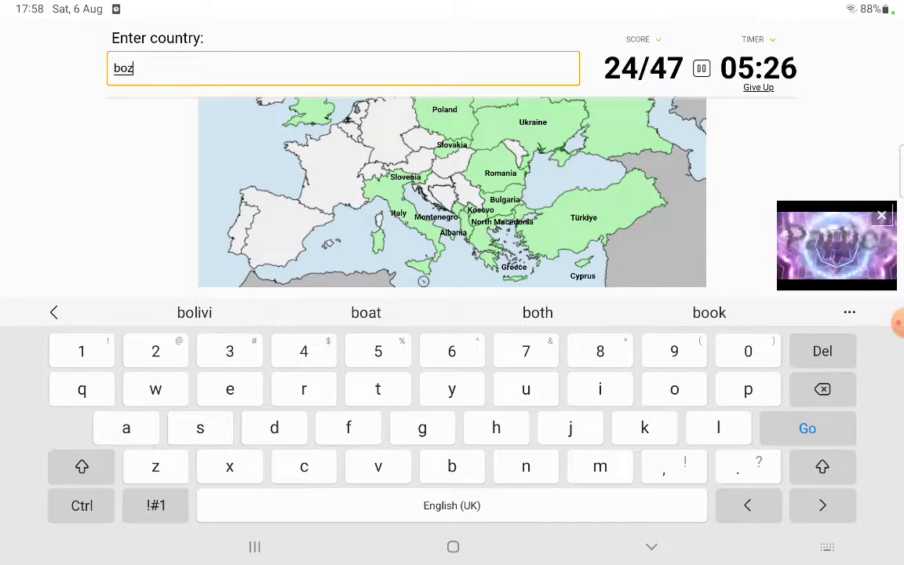
text(nia her)
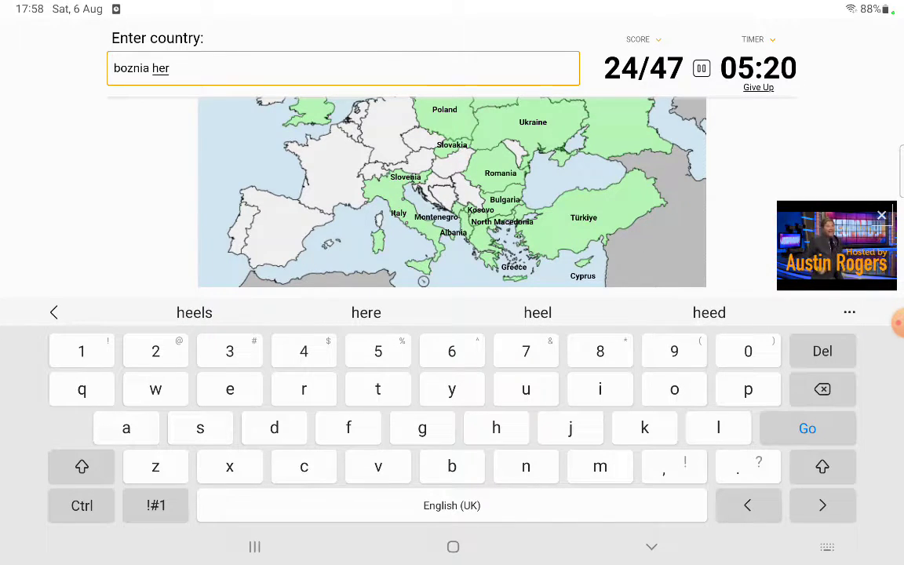
text(zge)
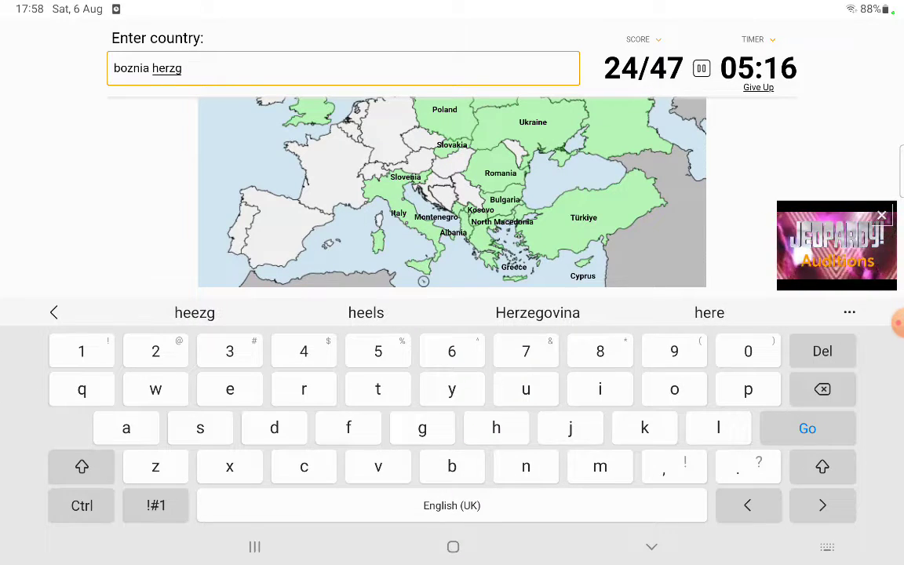
click(536, 312)
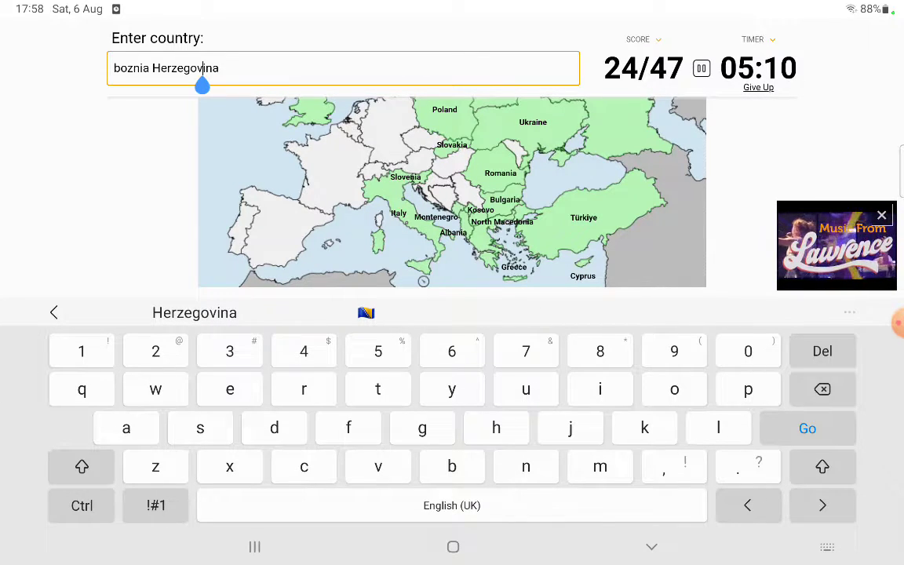
Name Croatia and Czechia, correcting the misspelled Czechia entry.
click(201, 84)
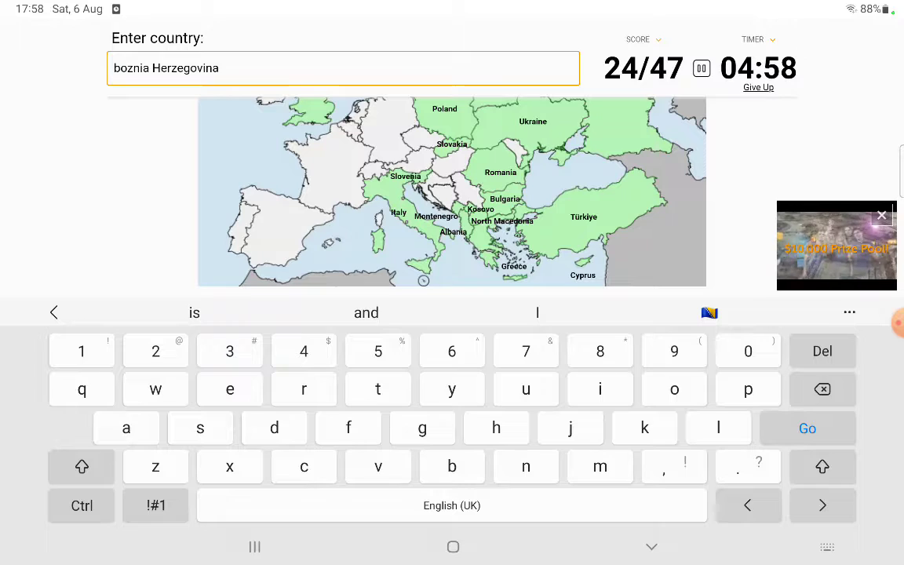
click(822, 389)
text(croa)
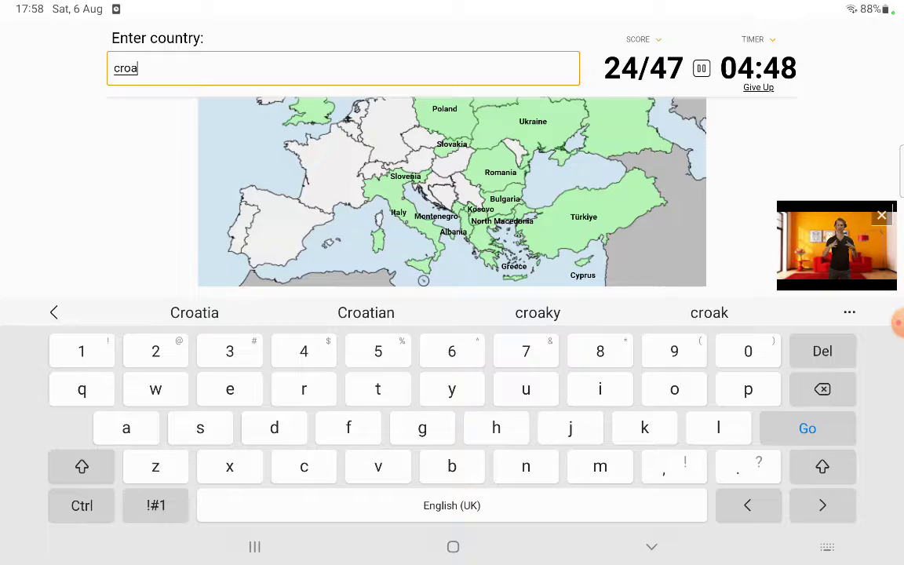
click(194, 312)
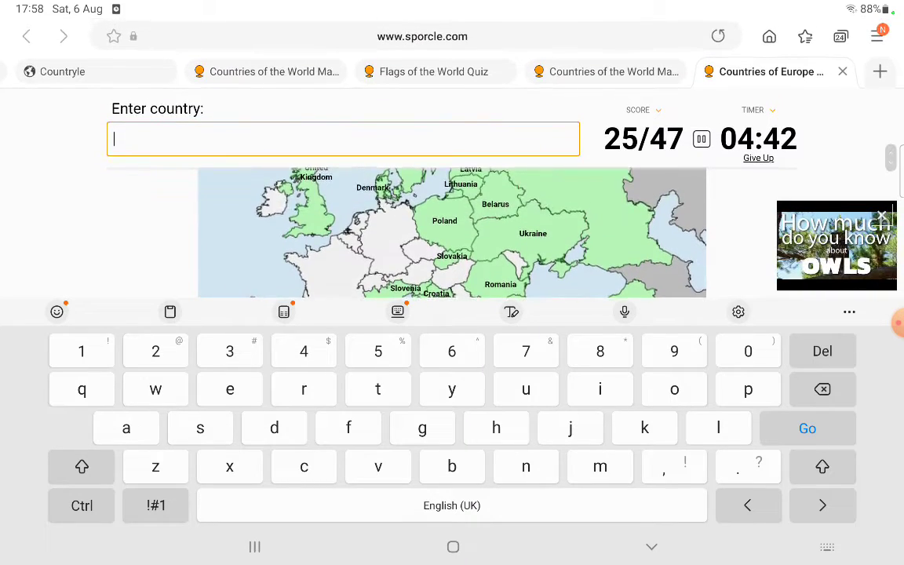
text(chzechia)
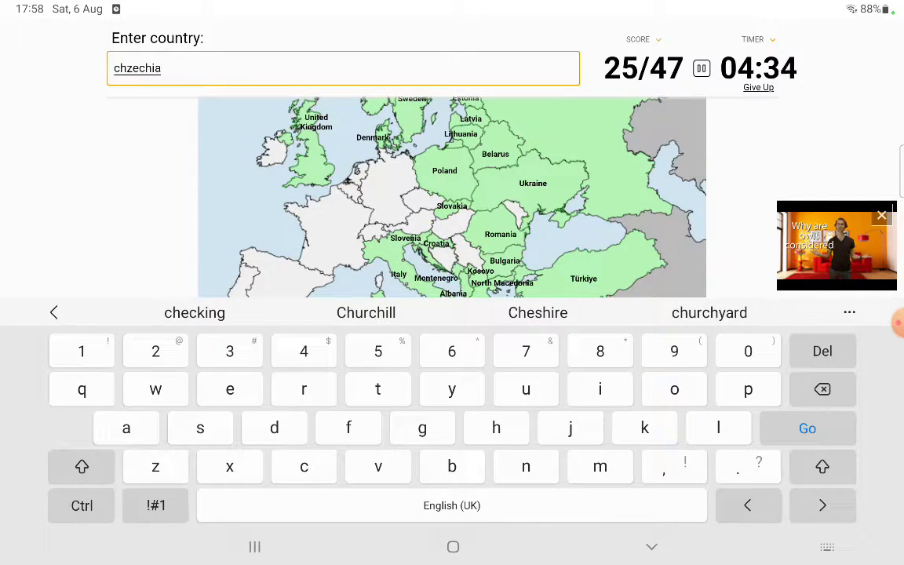
click(138, 67)
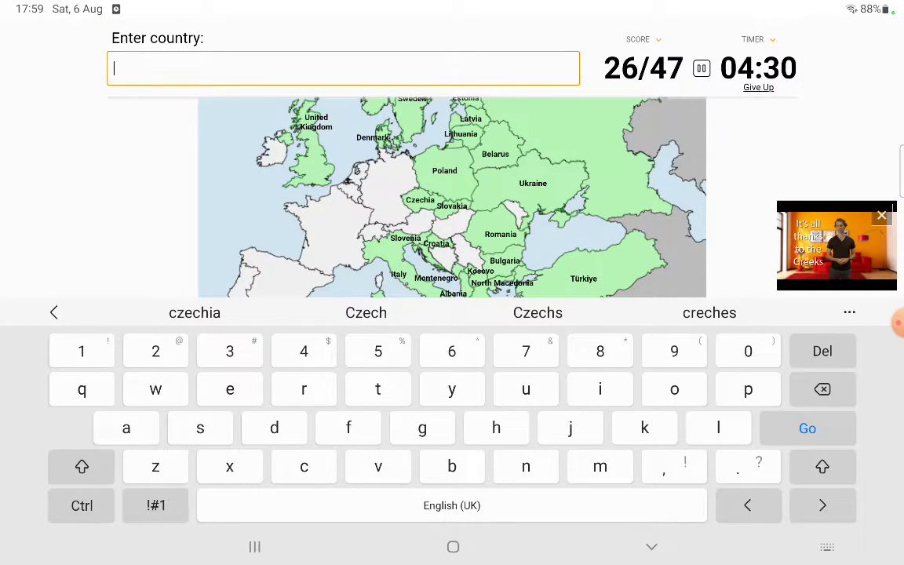
text(ando)
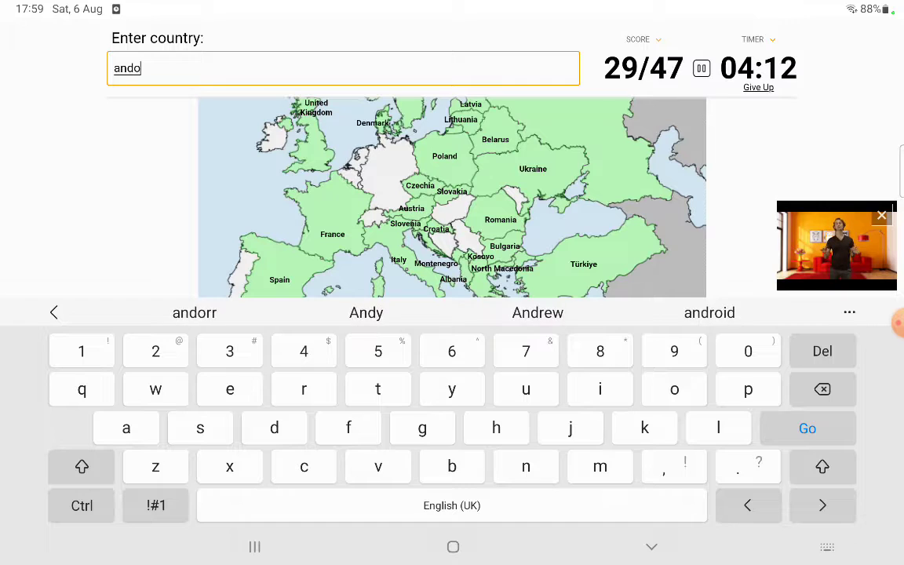
Name Andorra, Liechtenstein and Vatican City, also trying 'mal' and 'mo' entries.
click(195, 312)
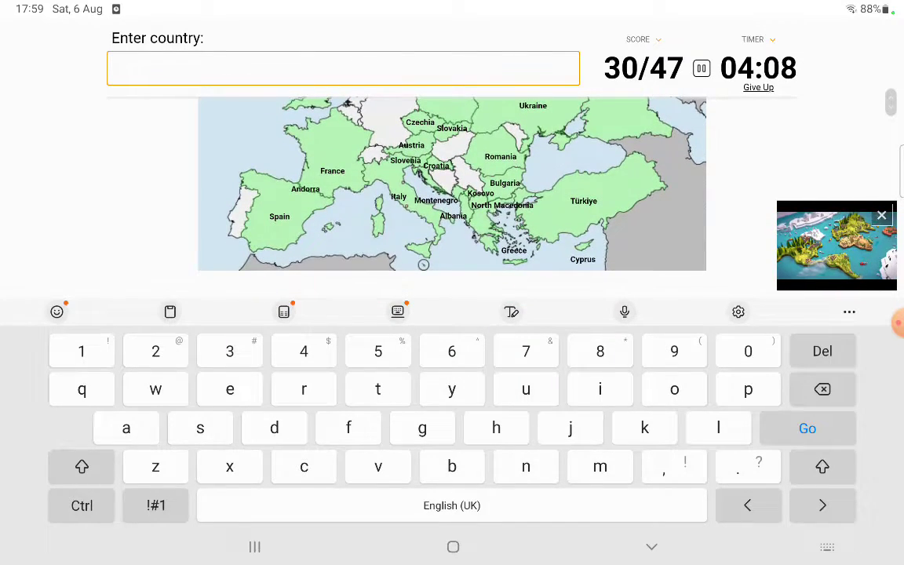
text(mal)
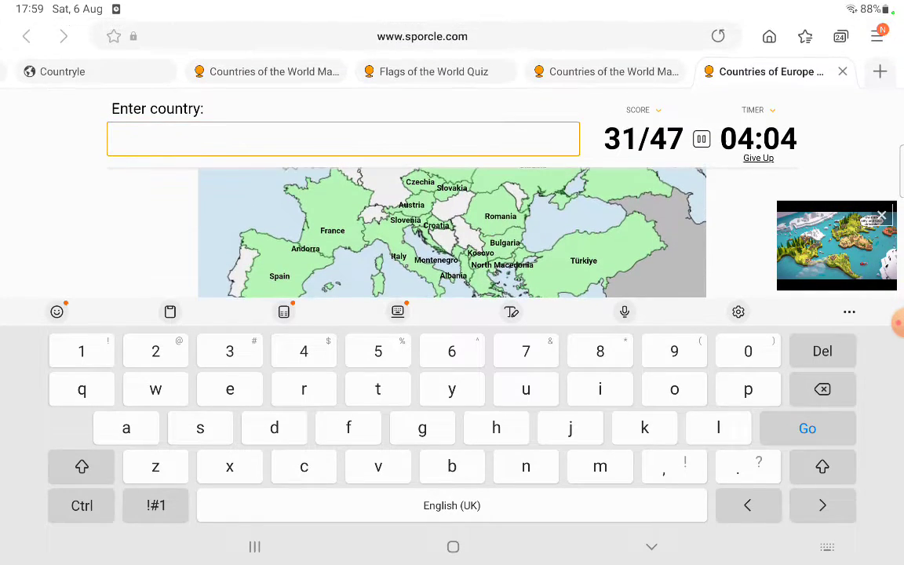
text(lied)
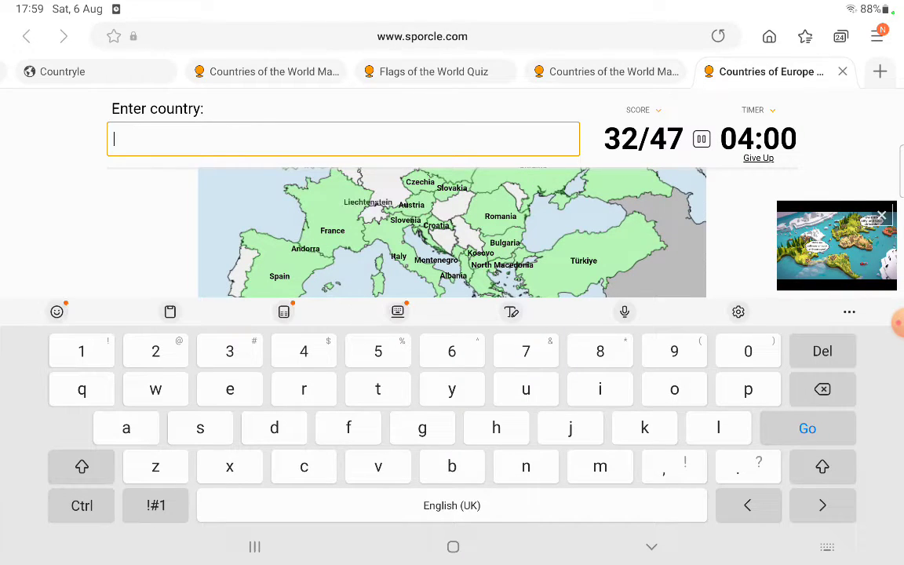
text(mo)
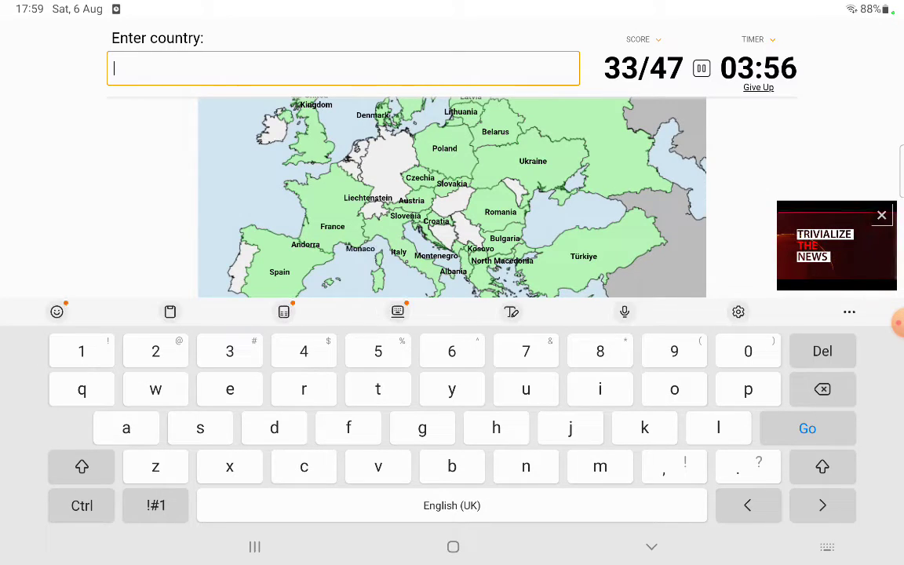
text(vati)
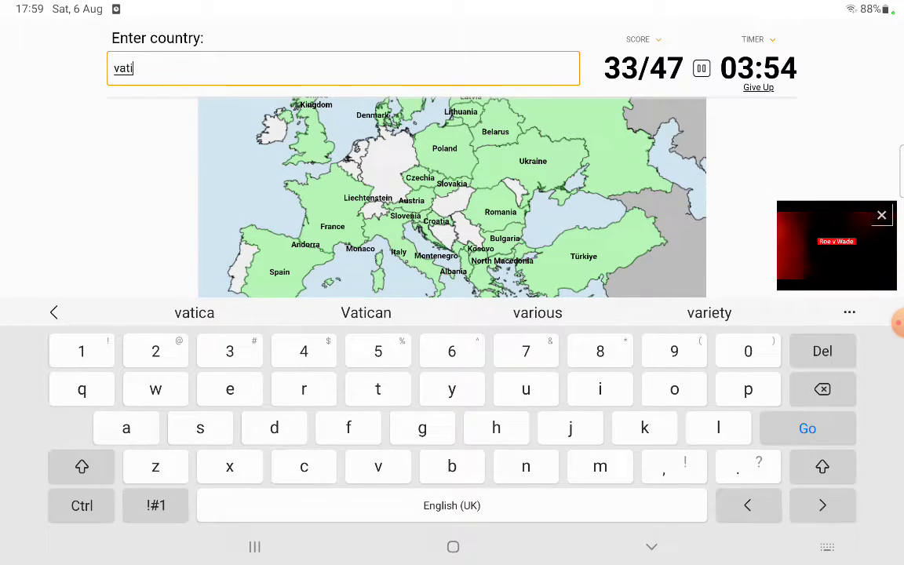
click(366, 313)
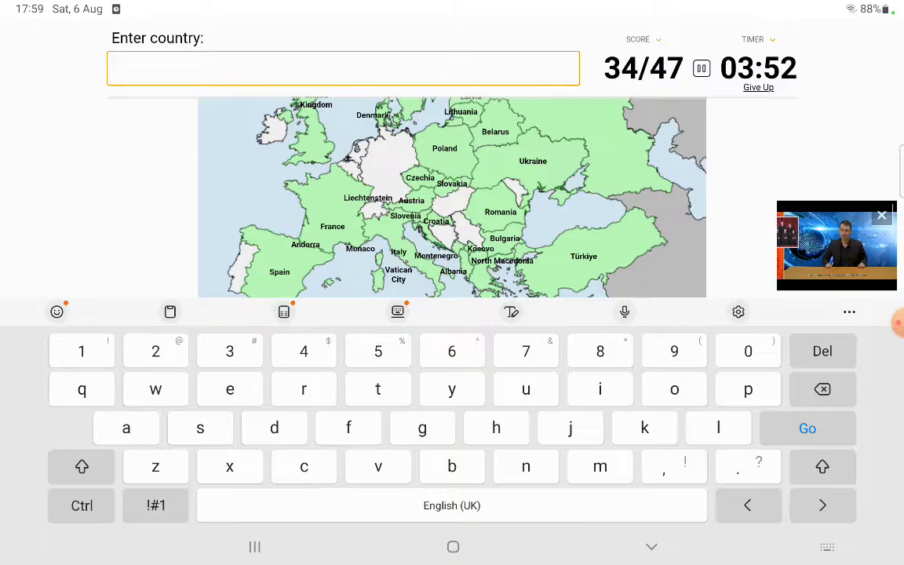
Name Luxembourg, San Marino and Portugal to reach 37/47, then begin typing Ireland.
text(lux)
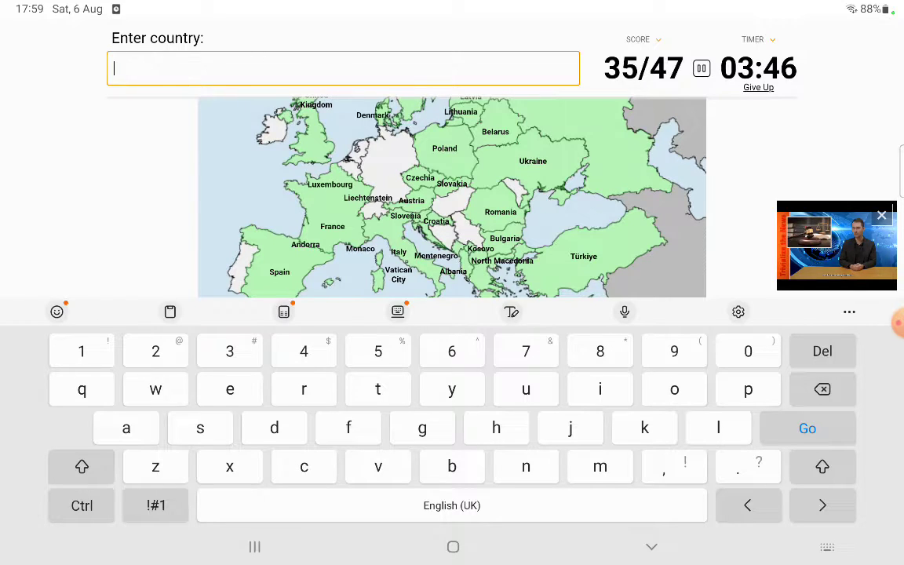
text(sa)
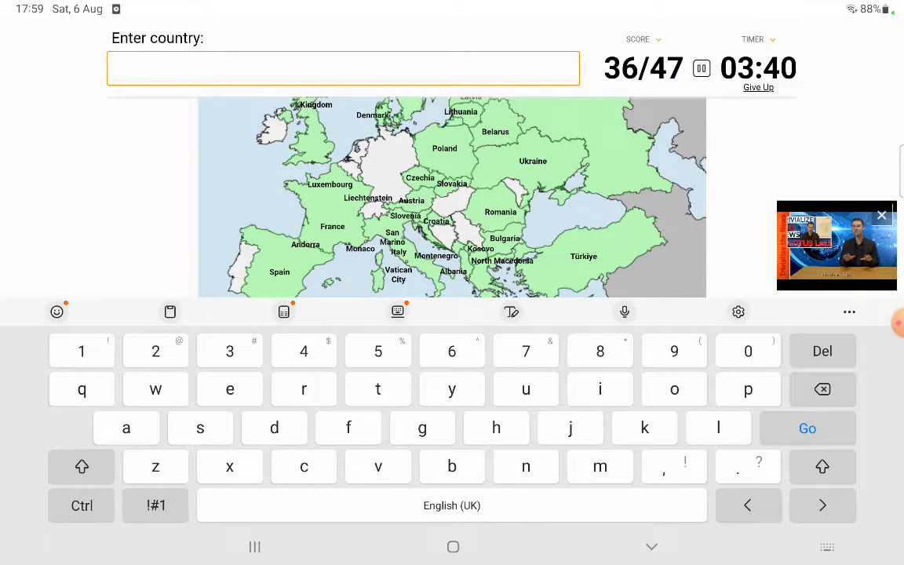
text(po)
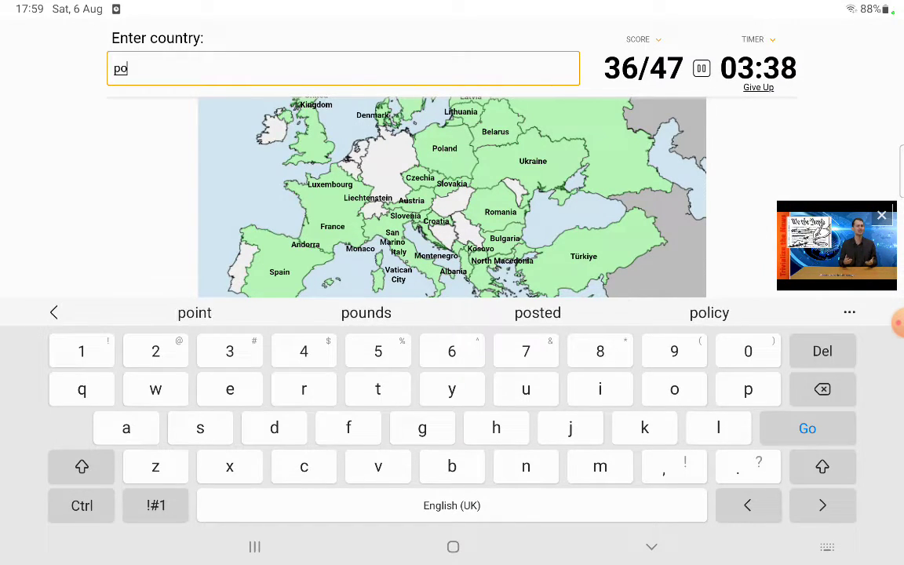
click(194, 313)
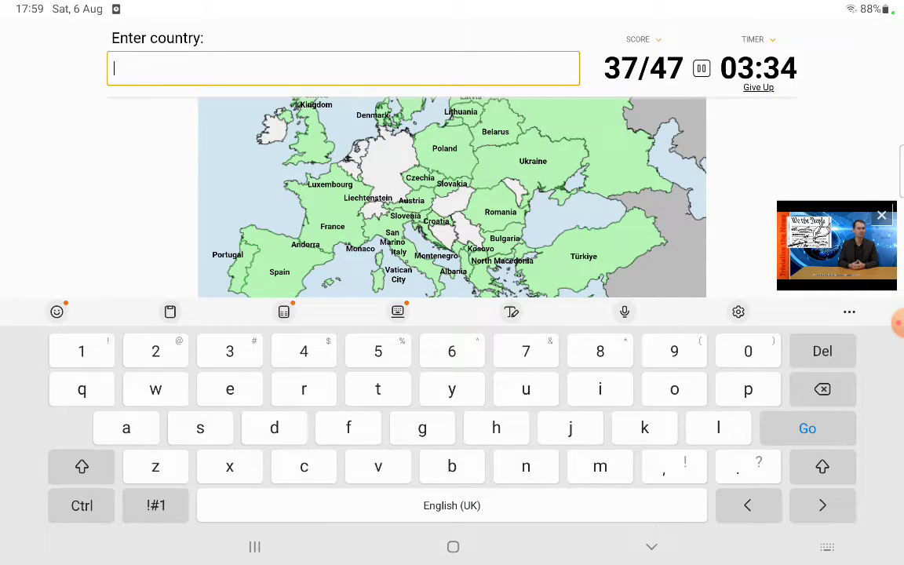
text(irea)
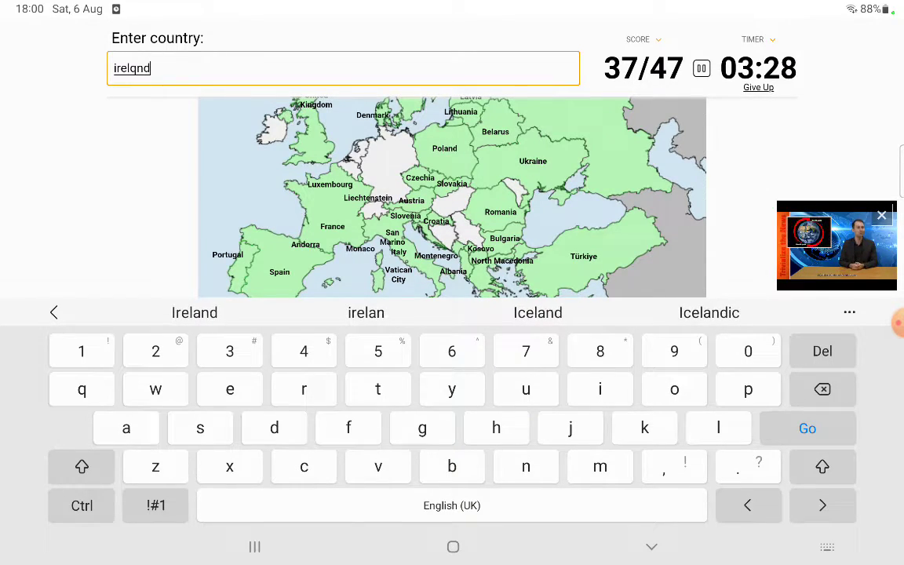
Name Ireland, Belgium and the Netherlands using the keyboard suggestions.
click(195, 312)
text(belg)
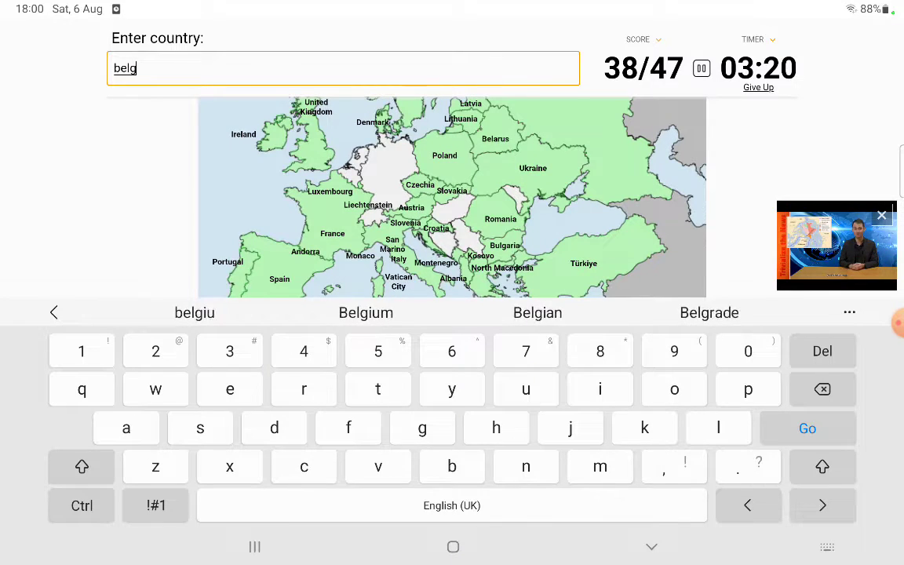
text(i)
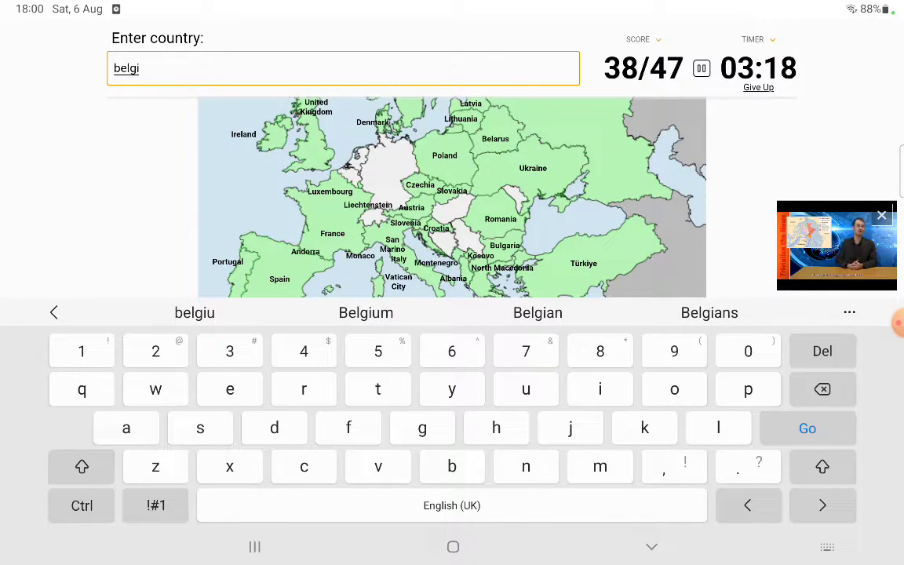
click(364, 312)
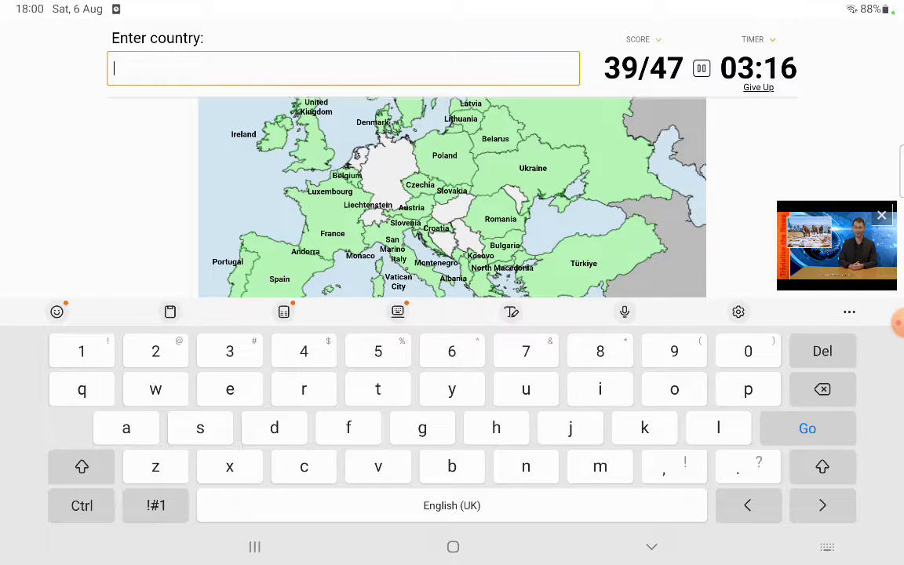
text(ne)
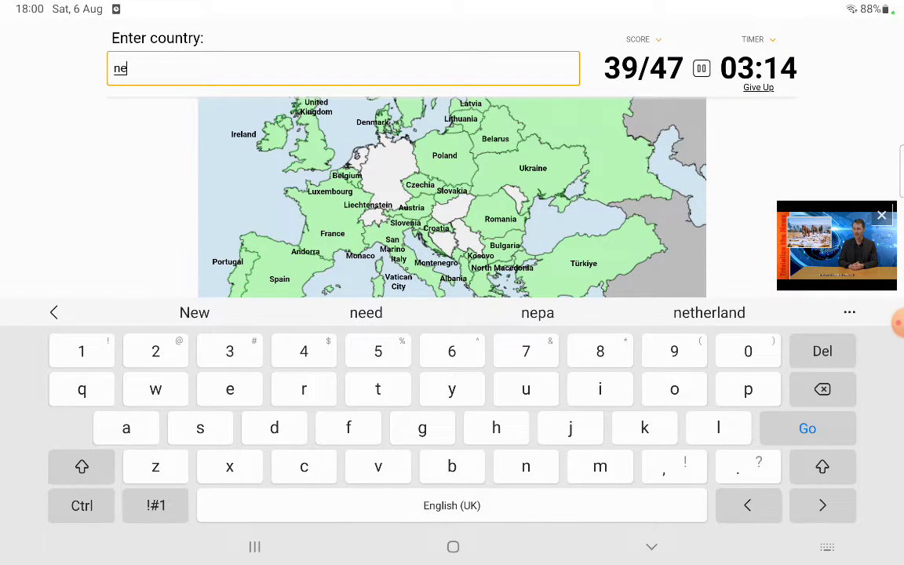
text(ther)
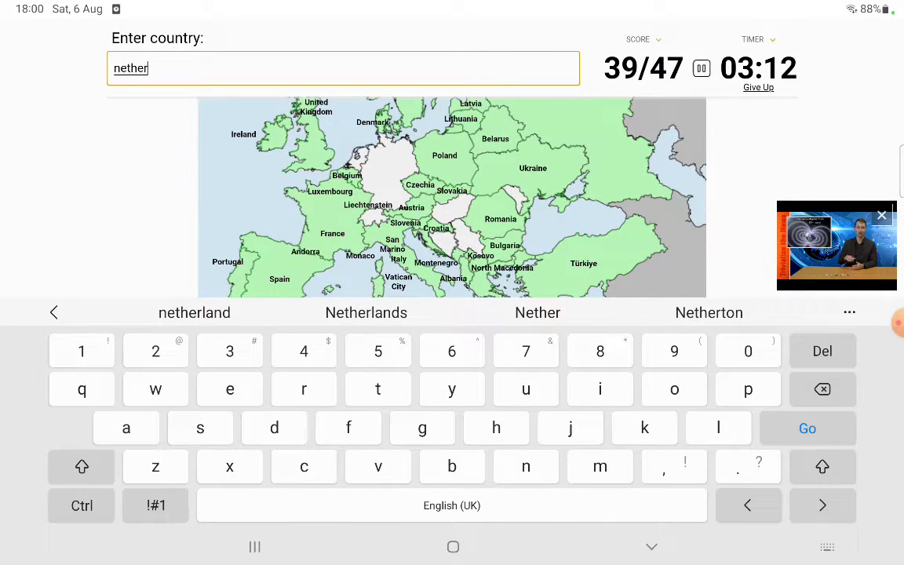
click(366, 312)
text(ger)
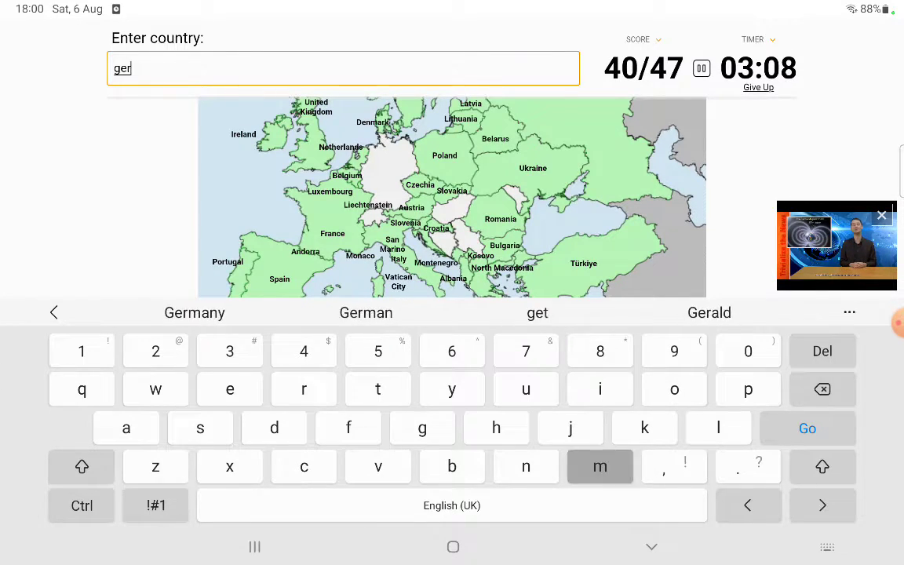
Name Germany and Switzerland, then start typing 'hu' for the next country.
click(195, 312)
text(s)
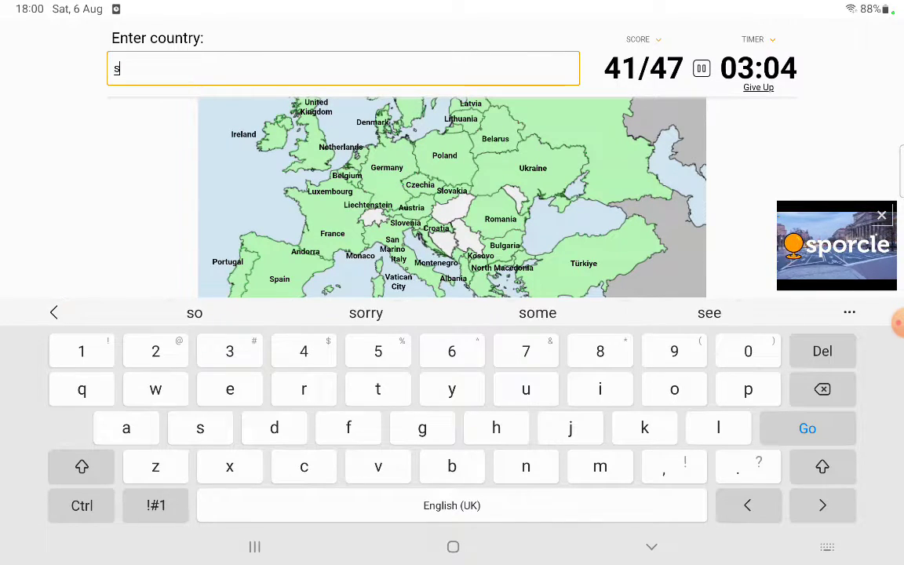
text(witzerla)
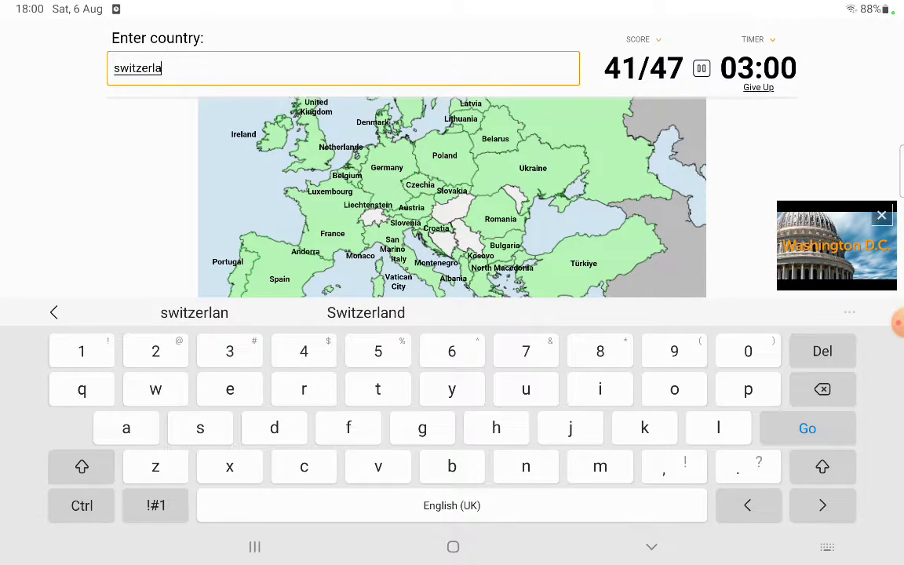
click(806, 428)
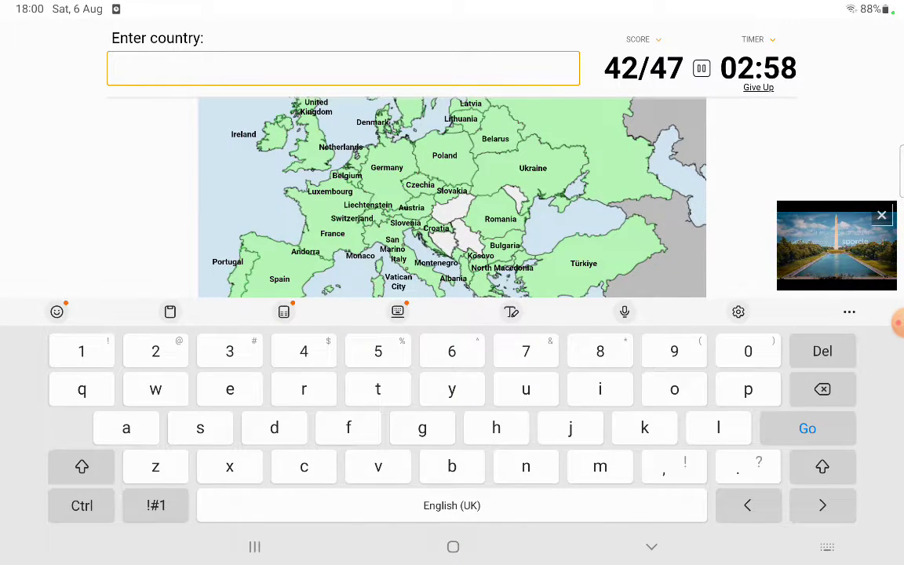
text(hu)
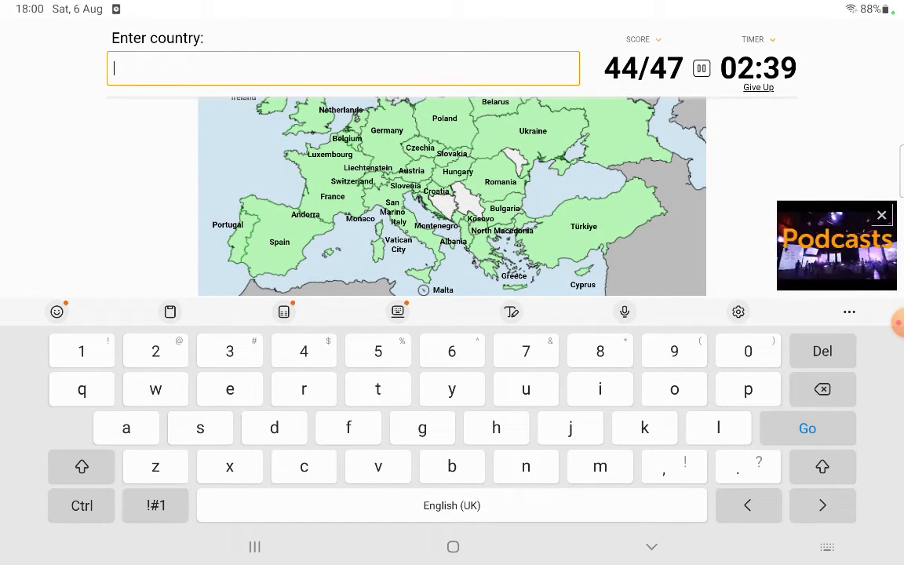
Name Bosnia and Herzegovina via the Herzegovina suggestion, reaching 45/47.
text(b)
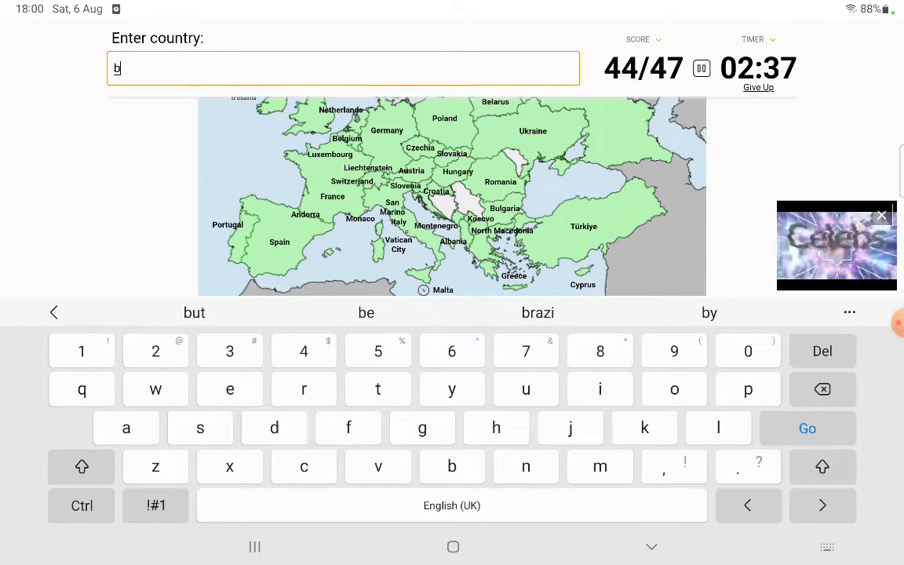
text(osnia)
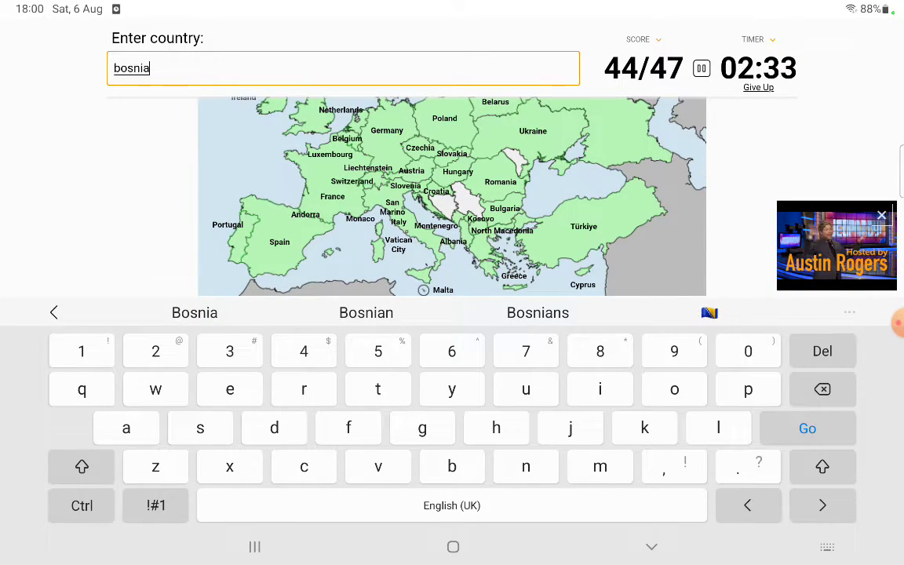
text(herz)
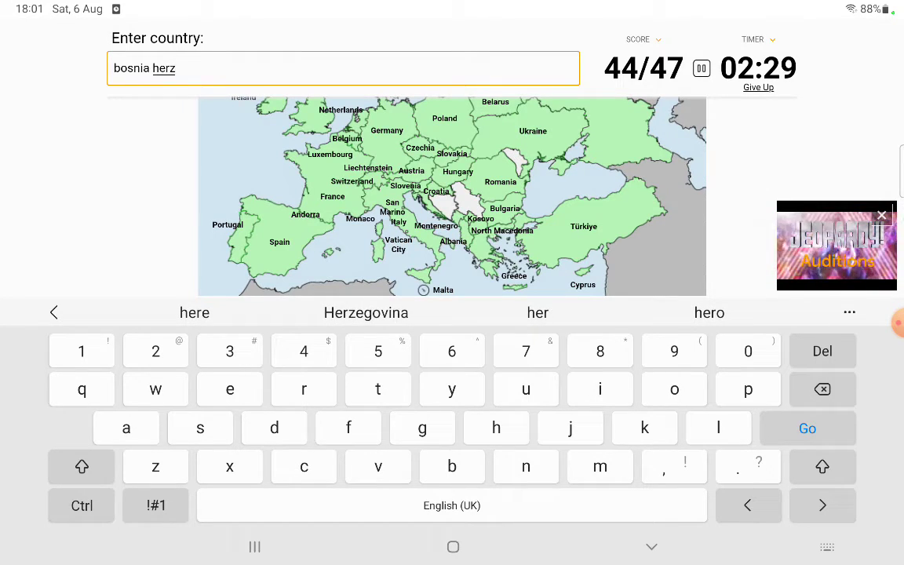
click(365, 312)
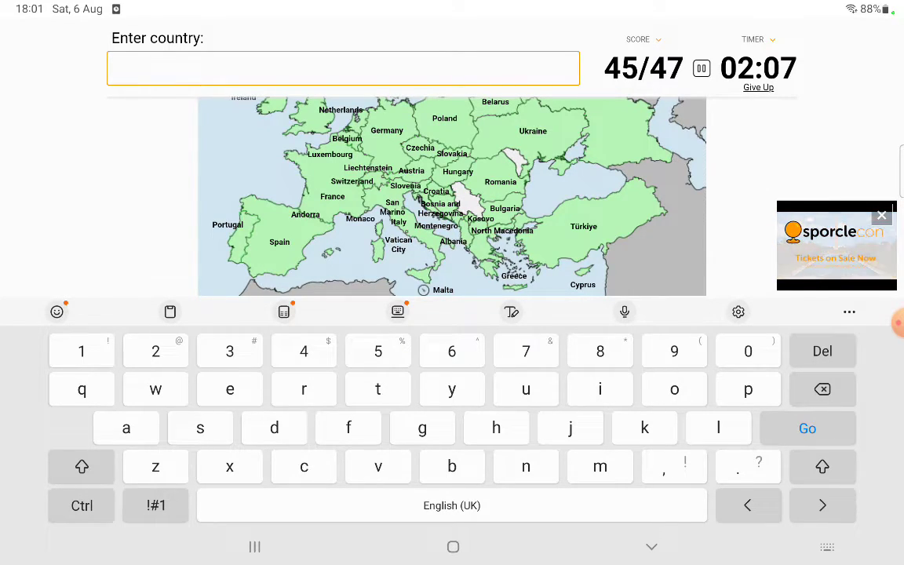
Try Macedonia as an answer using its keyboard suggestion.
text(a)
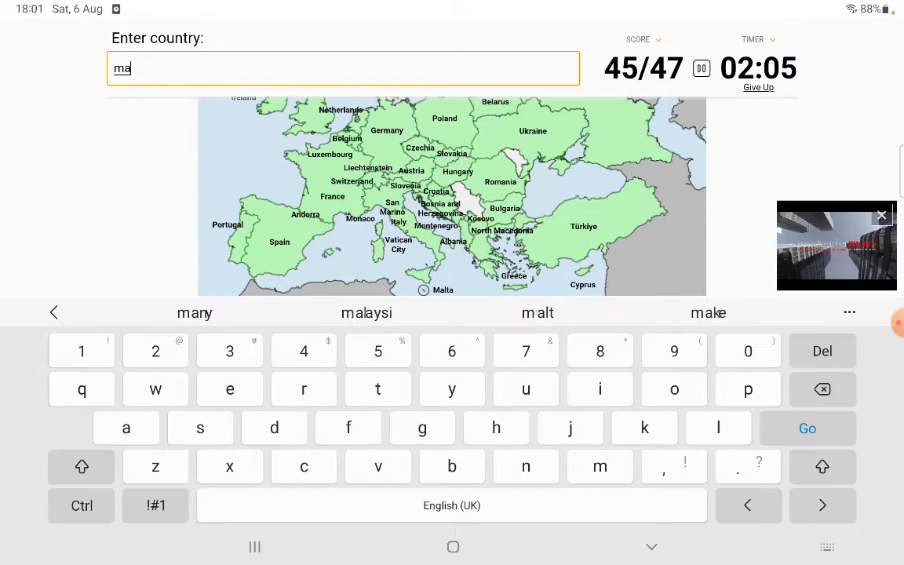
text(cedoni)
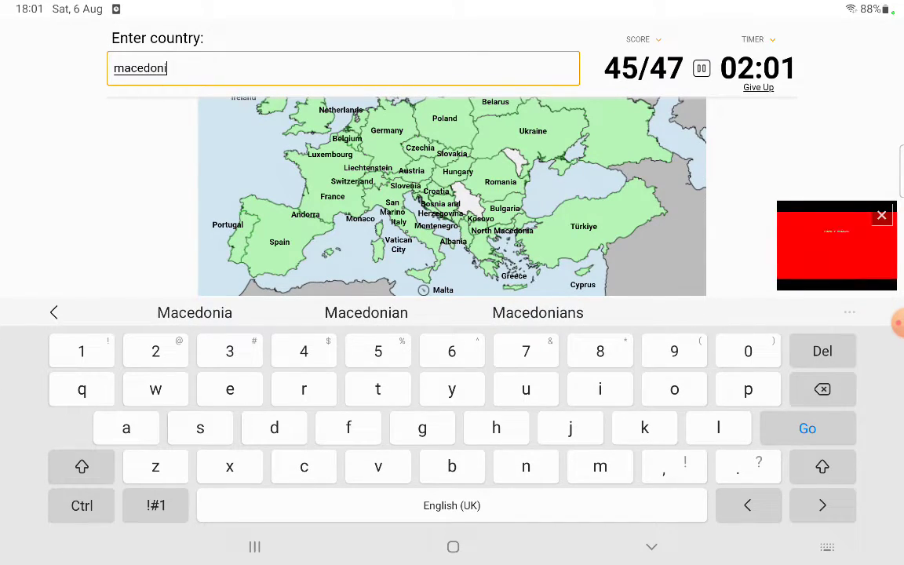
click(194, 312)
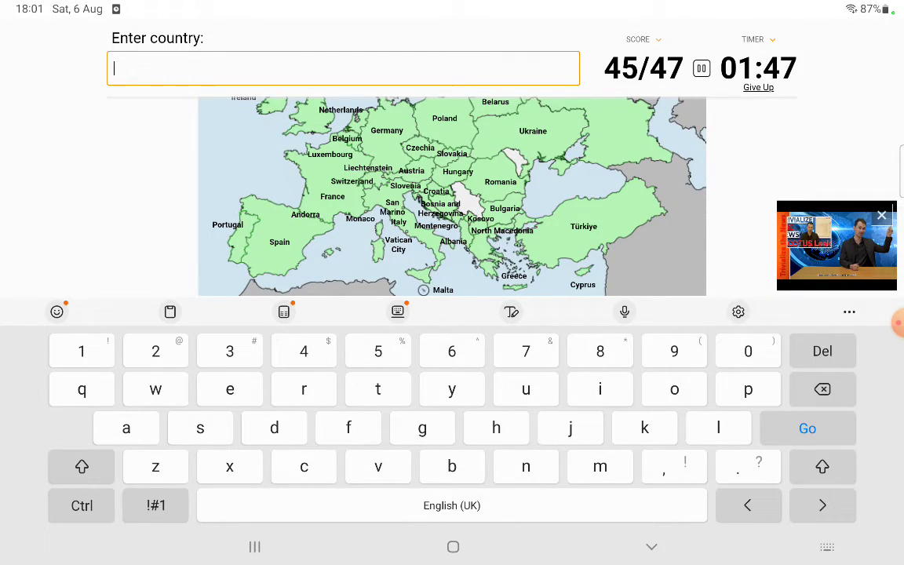
Name Serbia, then type 'mold' for Moldova to finish the quiz at 47/47.
text(serb)
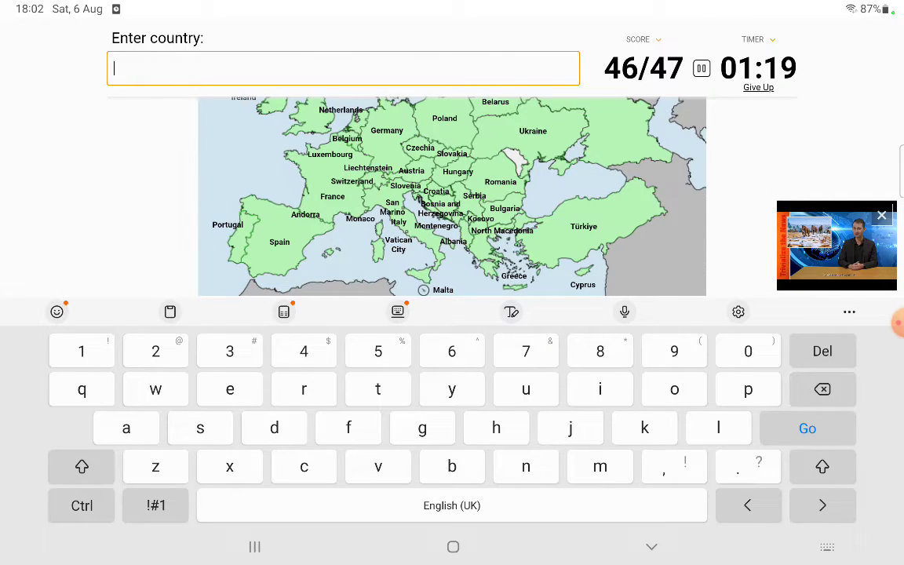
text(mold)
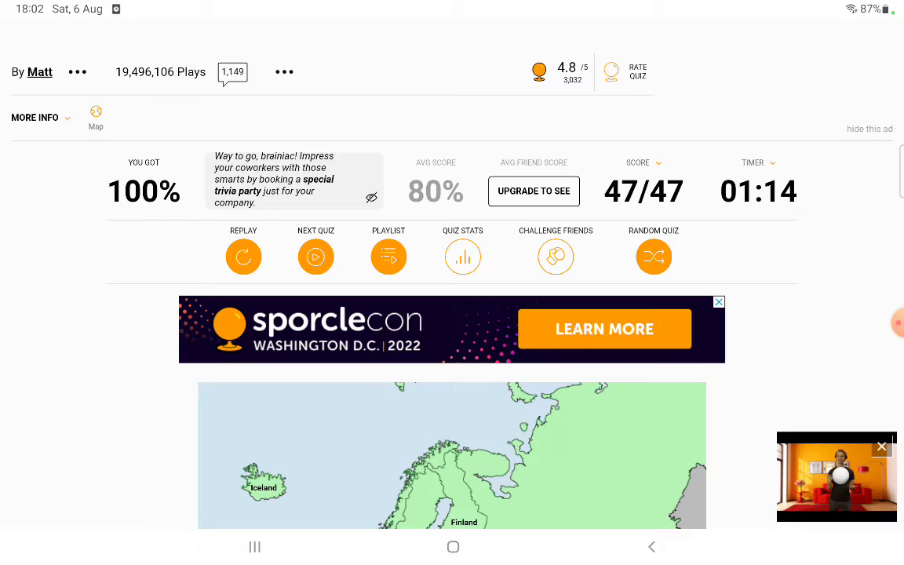
Scroll down the results page to view the fully green completed Europe map.
scroll(down, 3)
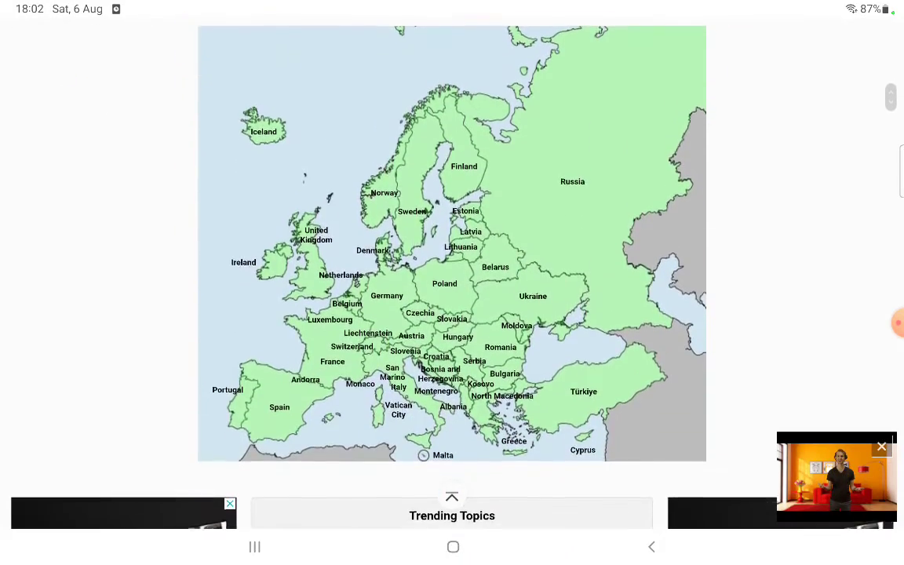